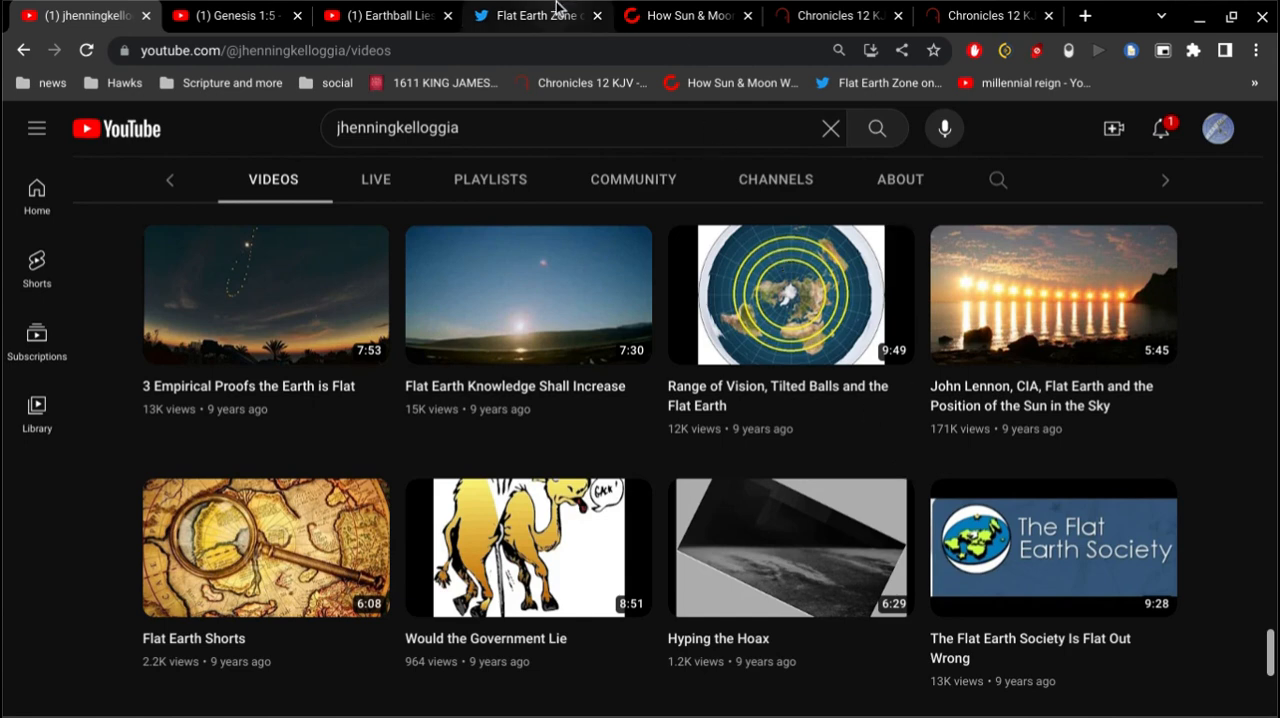
- Switch to the Flat Earth Zone tweet with the crystal-ball sunlight video
{"action": "left_click", "coordinate": [537, 15]}
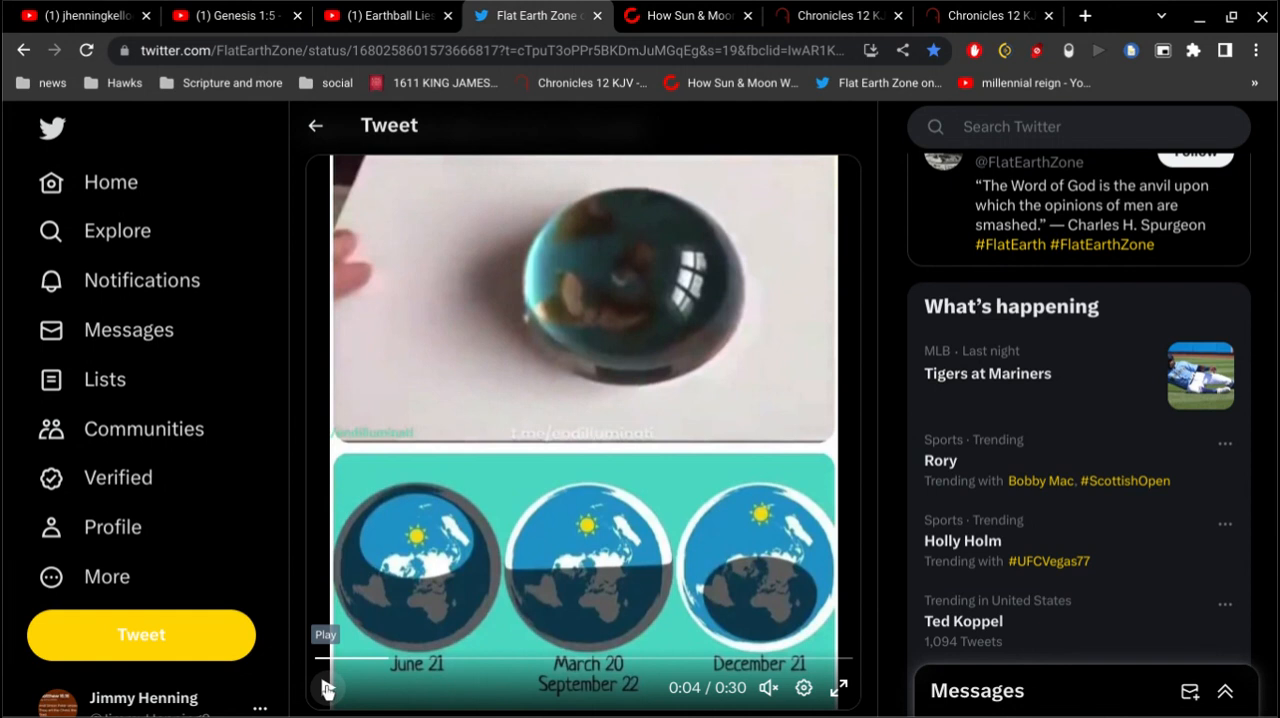
- Play the tweet's 30-second crystal-ball sunlight video through to the end
{"action": "left_click", "coordinate": [326, 688]}
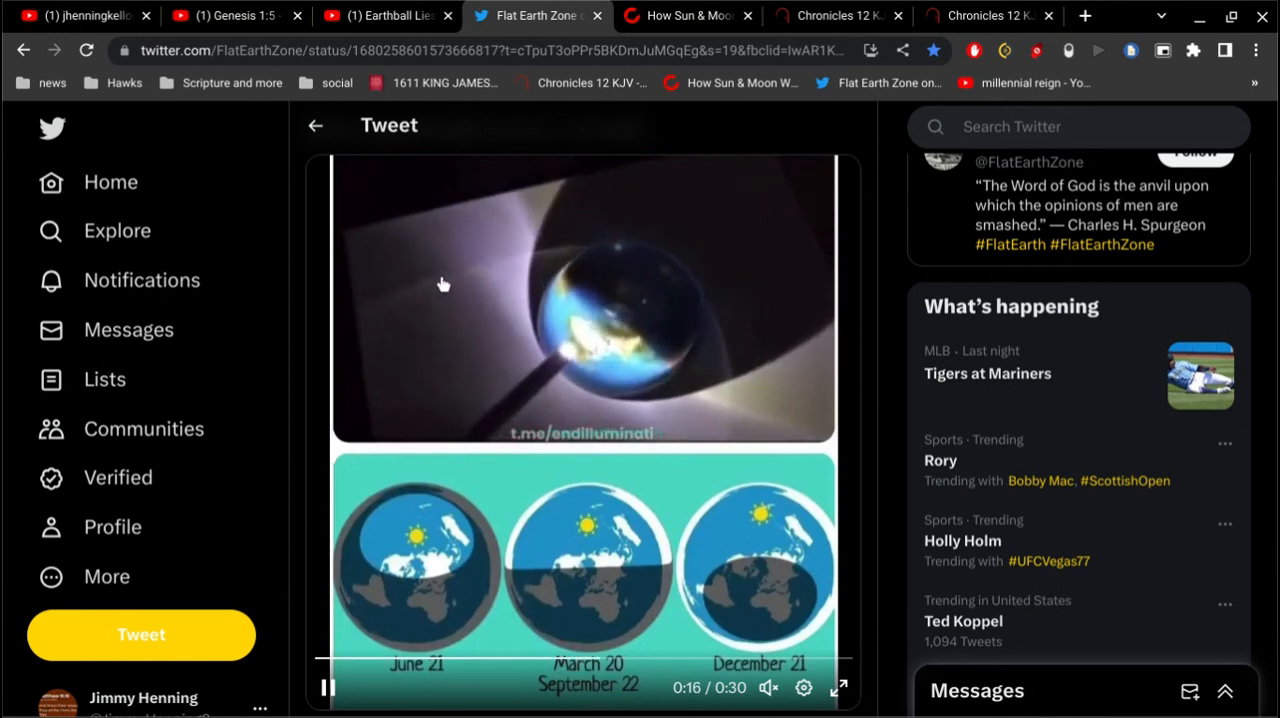
{"action": "mouse_move", "coordinate": [408, 287]}
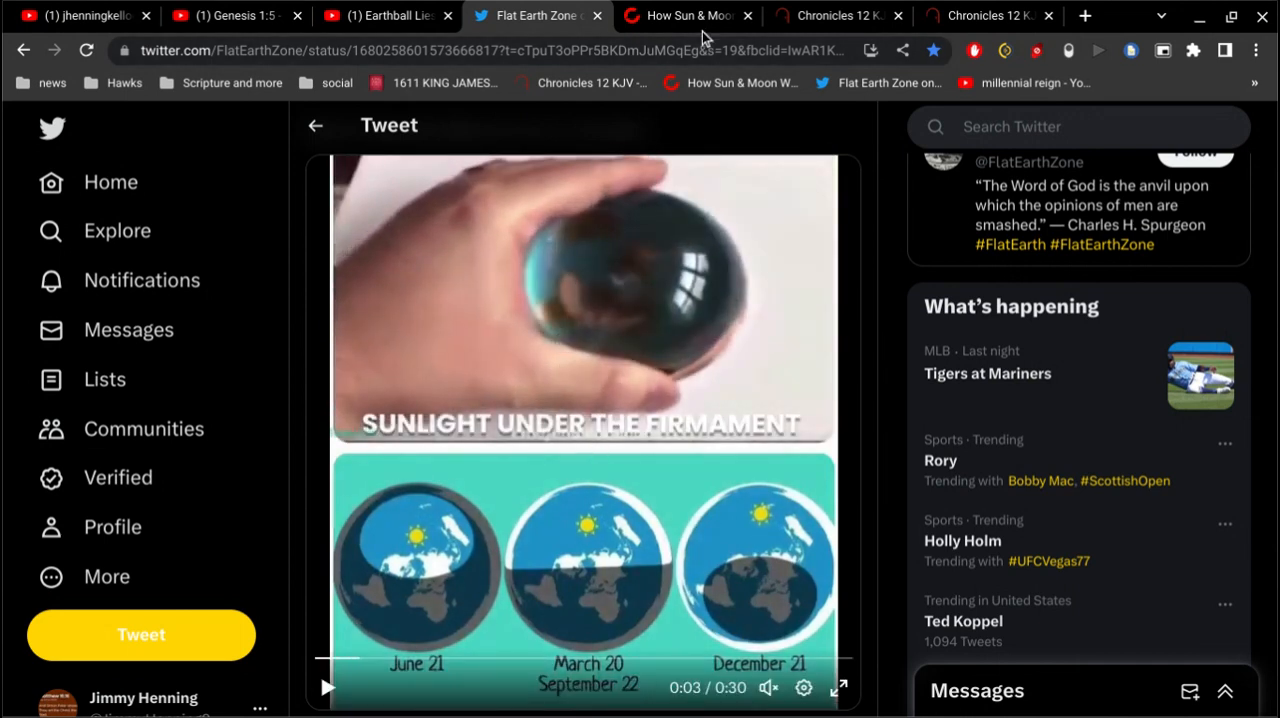
- Switch to the BitChute 'How Sun & Moon' video and let it play
{"action": "left_click", "coordinate": [685, 15]}
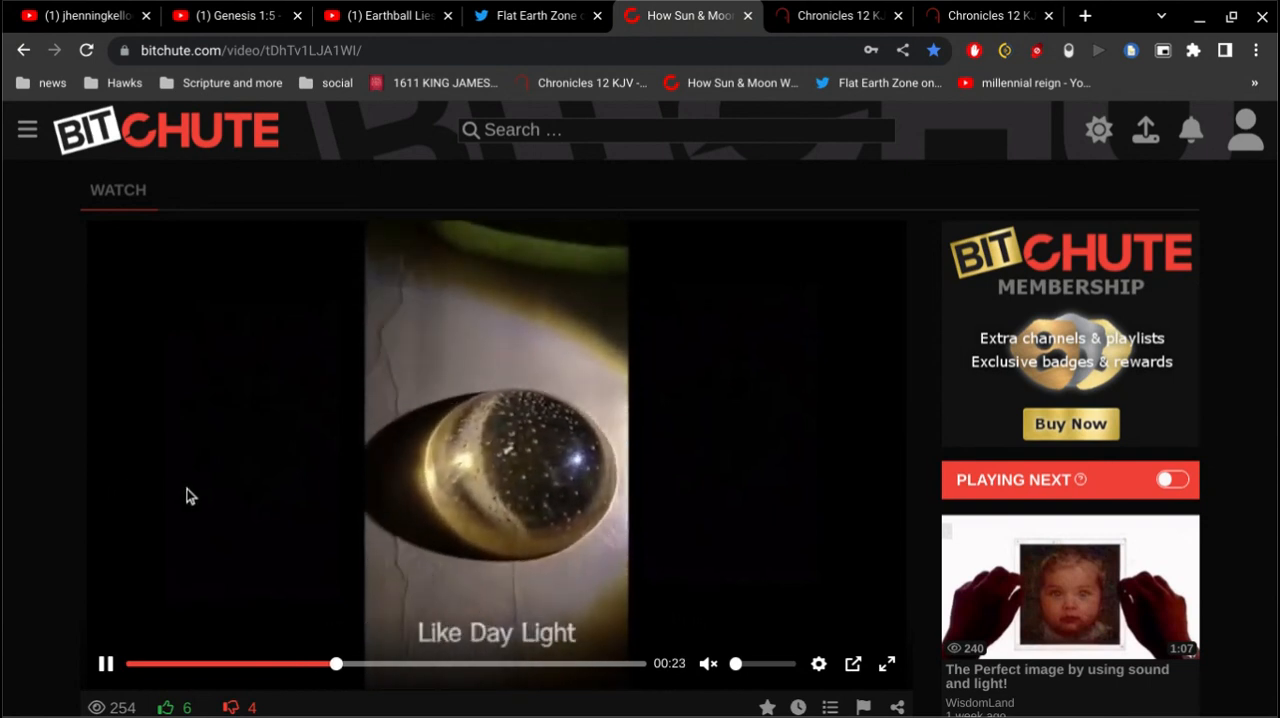
{"action": "mouse_move", "coordinate": [230, 496]}
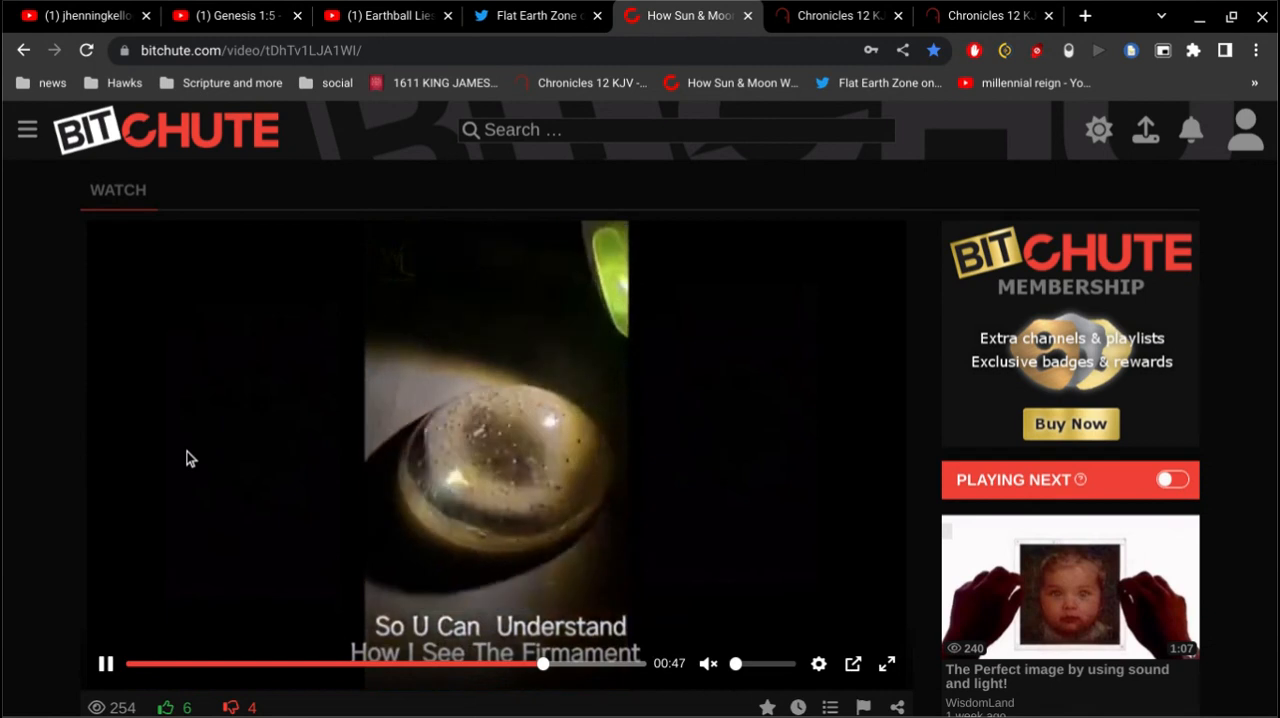
{"action": "mouse_move", "coordinate": [82, 455]}
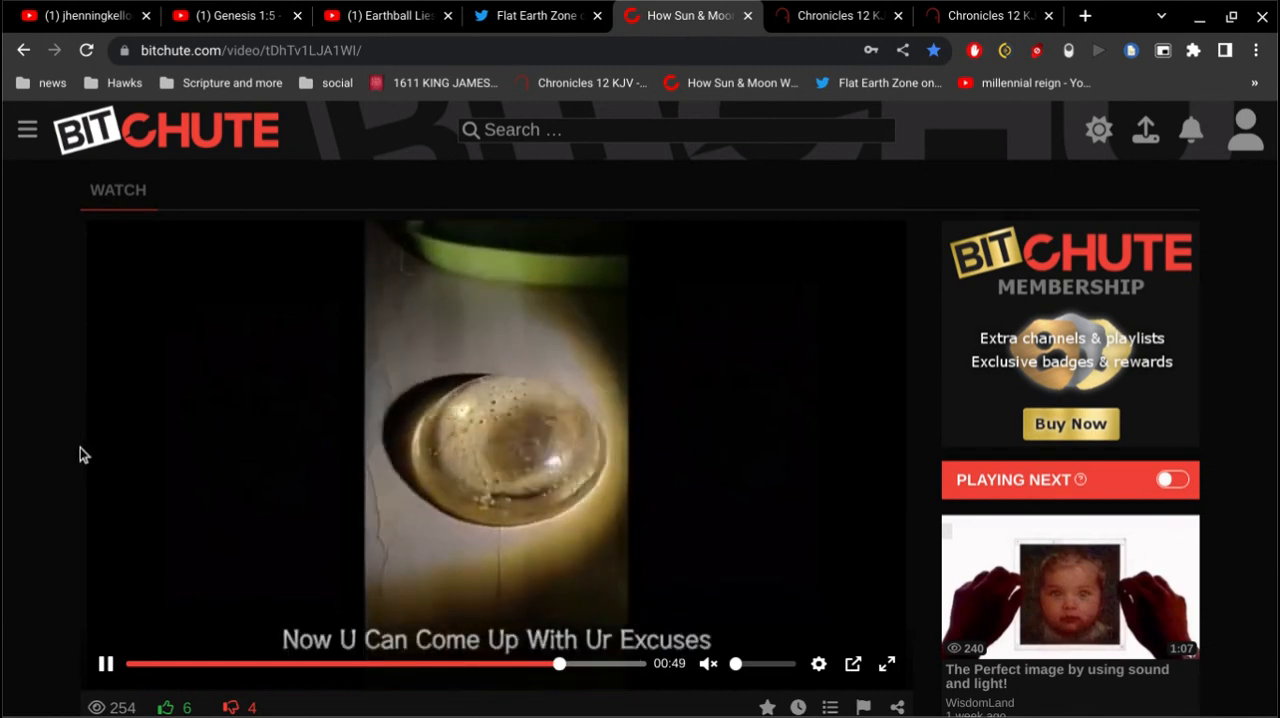
- Look over the WisdomLand channel info, then return to the presenter's YouTube videos
{"action": "scroll", "scroll_direction": "down", "scroll_amount": 3}
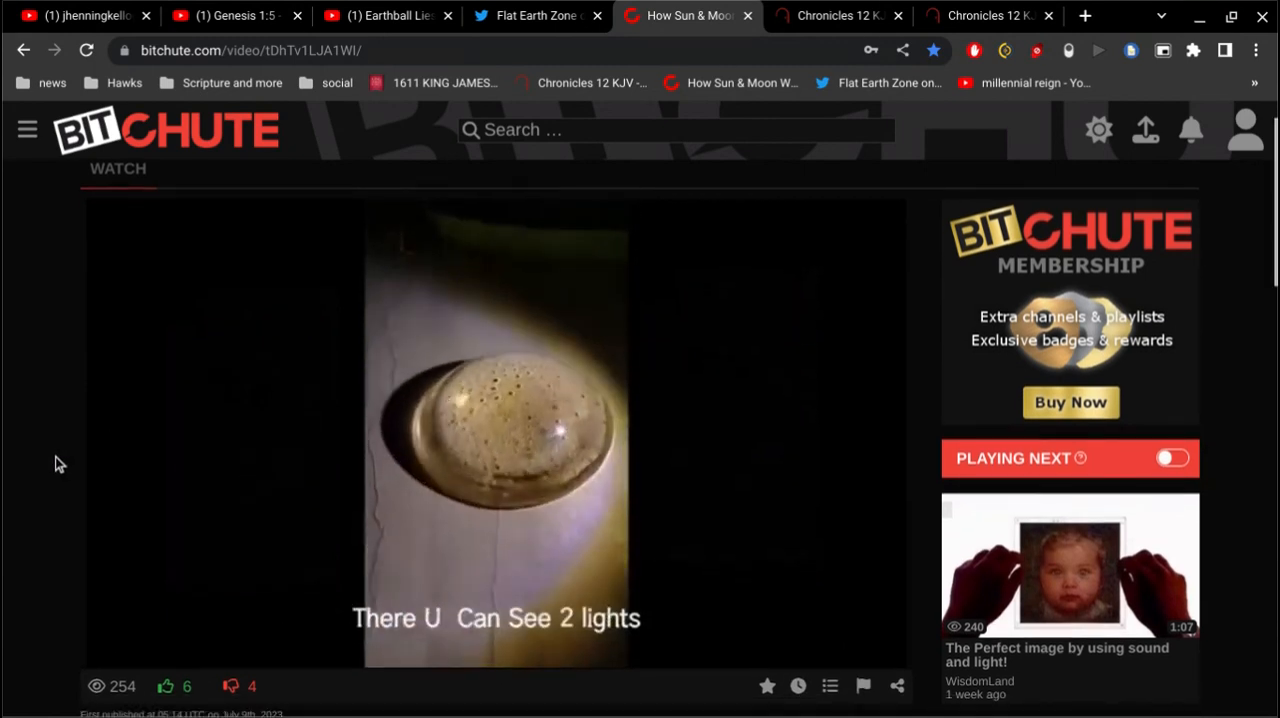
{"action": "scroll", "scroll_direction": "down", "scroll_amount": 3}
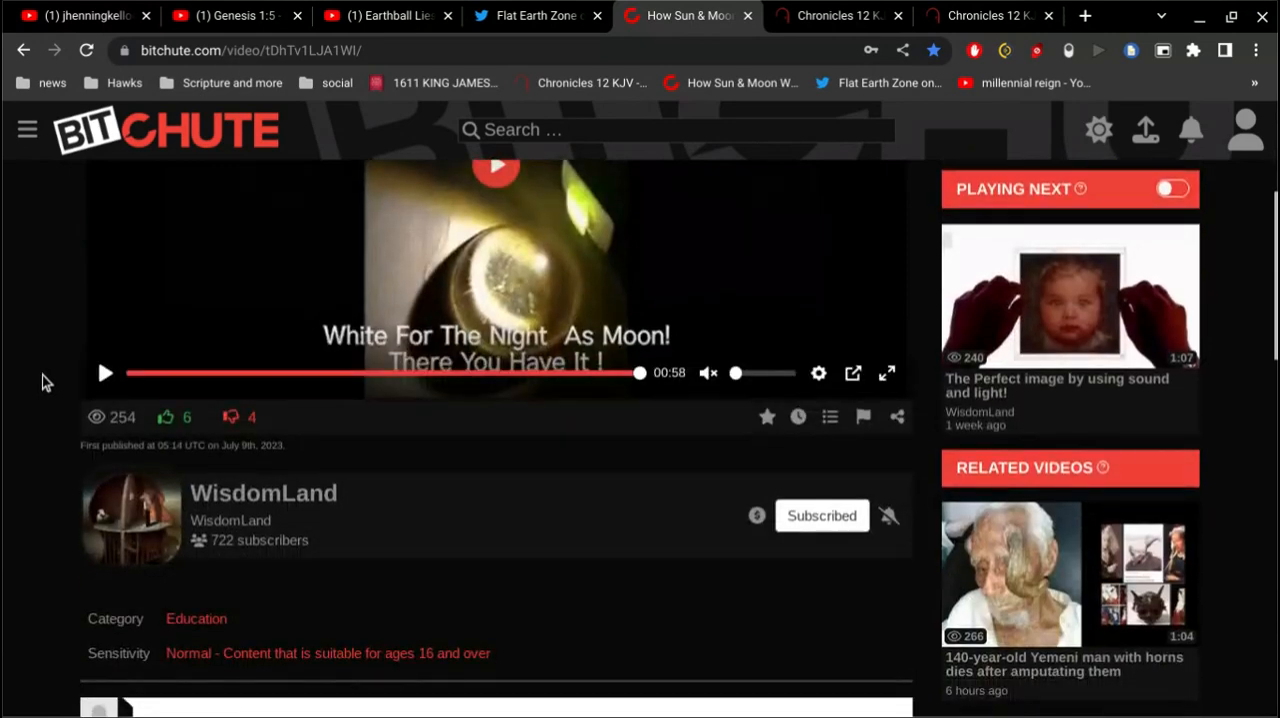
{"action": "scroll", "scroll_direction": "down", "scroll_amount": 3}
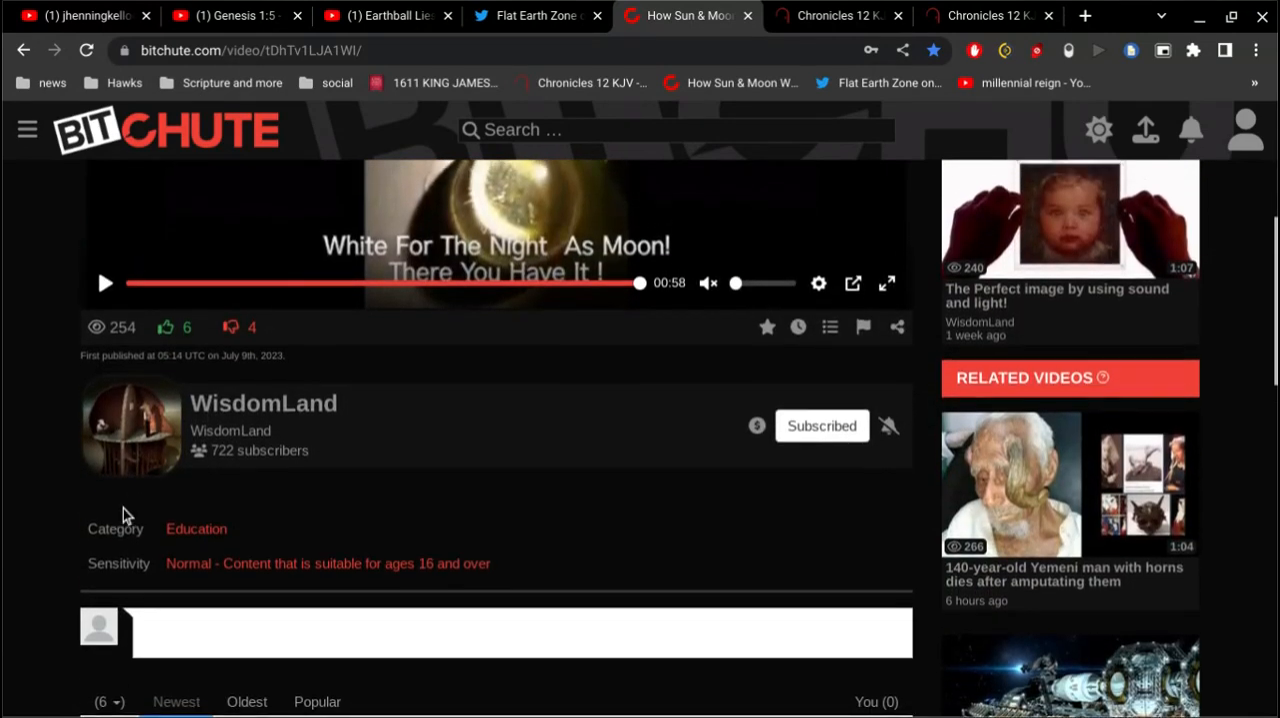
{"action": "mouse_move", "coordinate": [240, 373]}
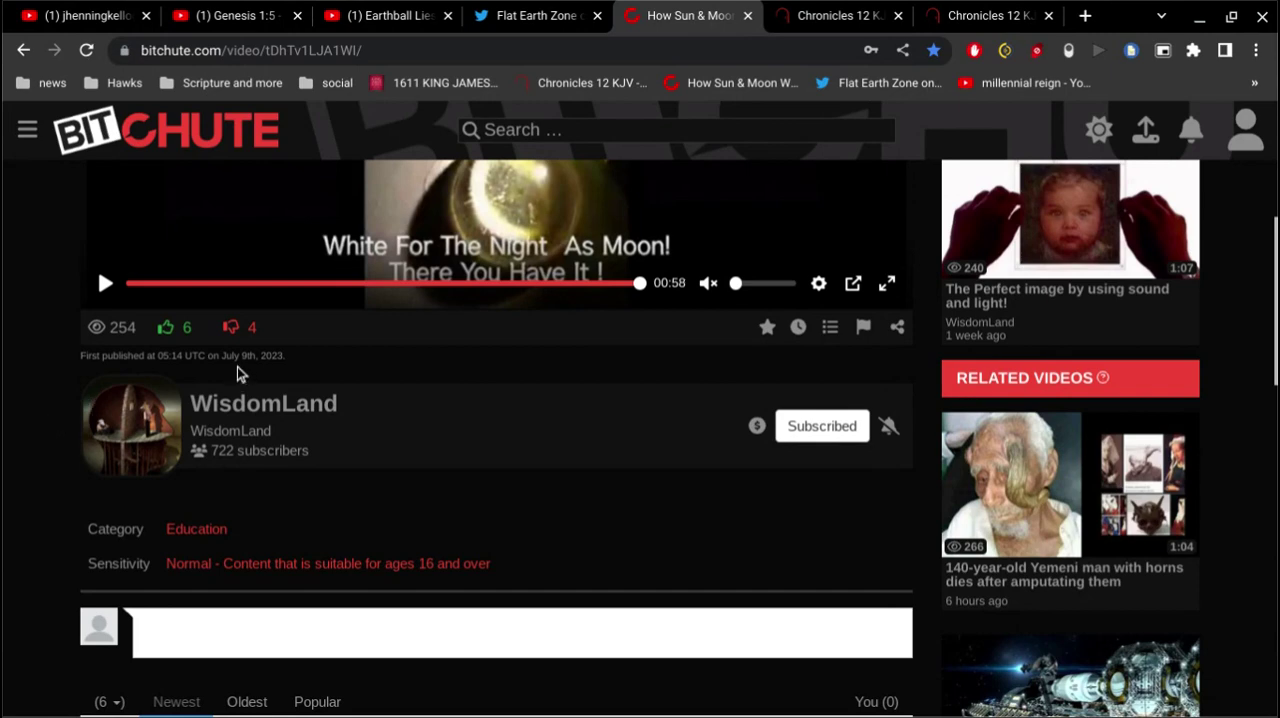
{"action": "mouse_move", "coordinate": [258, 377]}
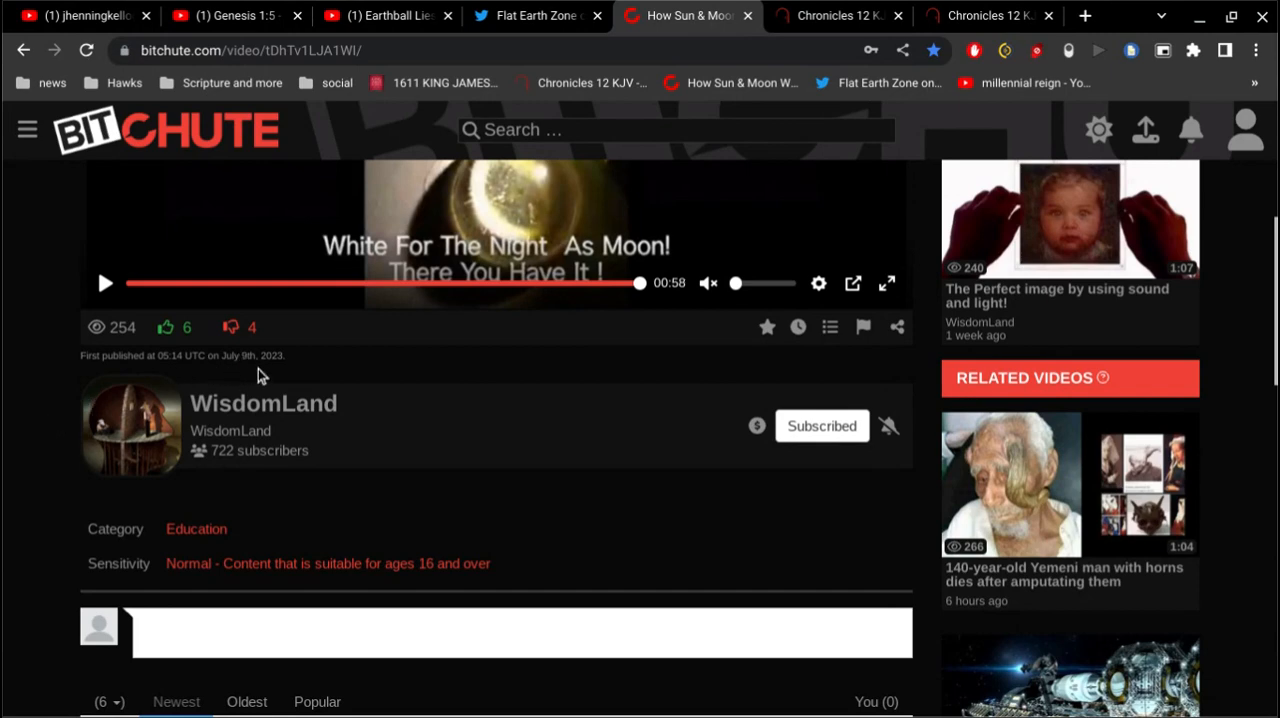
{"action": "scroll", "scroll_direction": "up", "scroll_amount": 3}
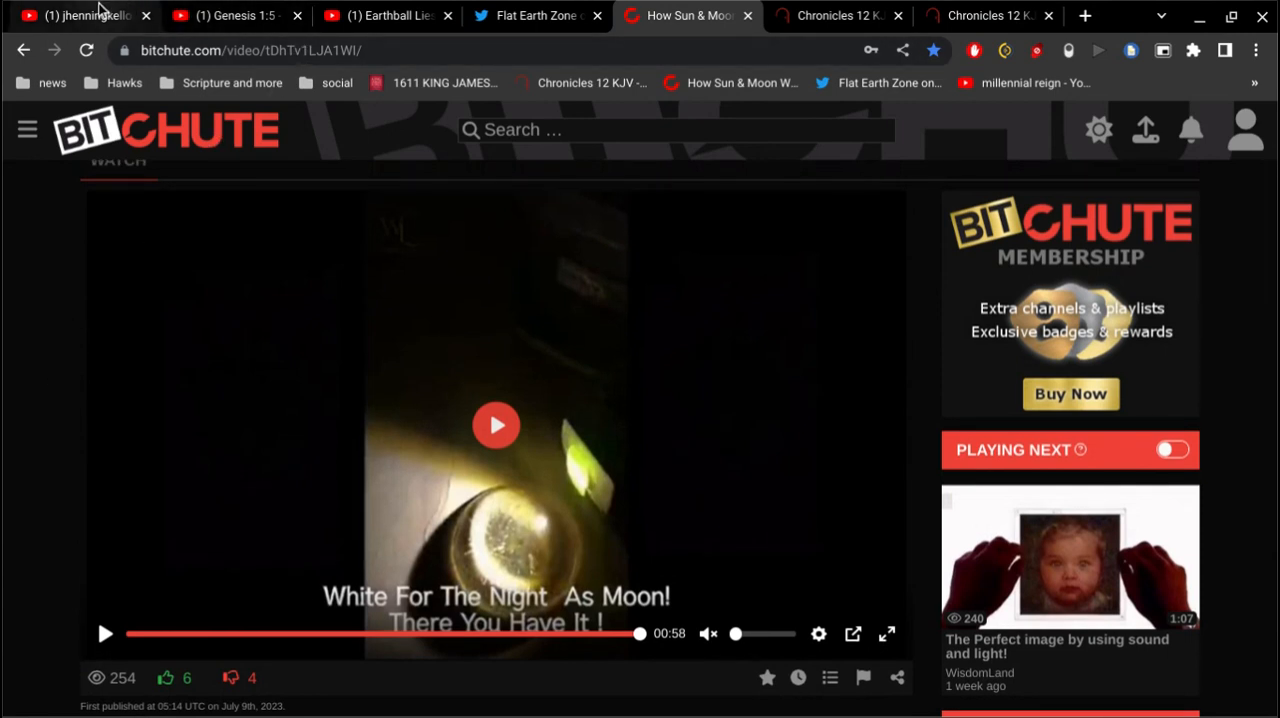
{"action": "left_click", "coordinate": [85, 17]}
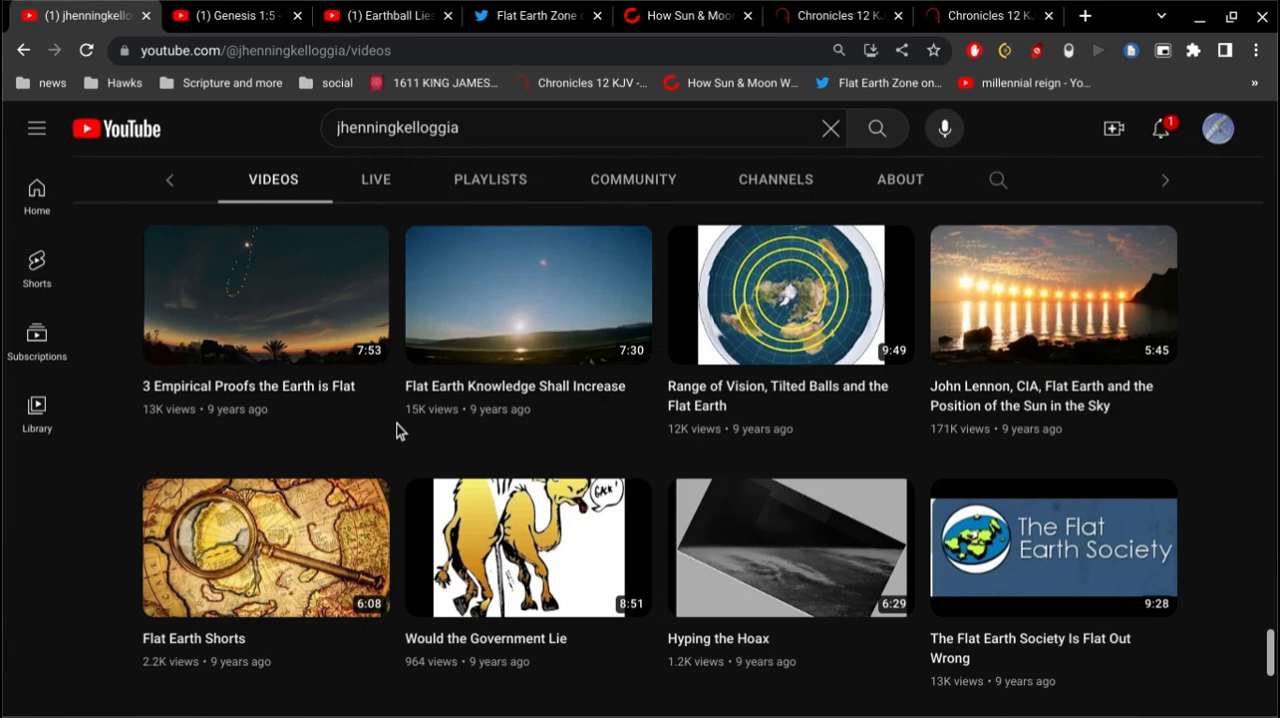
- Check the Earthball Lies and Sunlight on Flat Earth title, then return to Genesis 1:5
{"action": "left_click", "coordinate": [385, 15]}
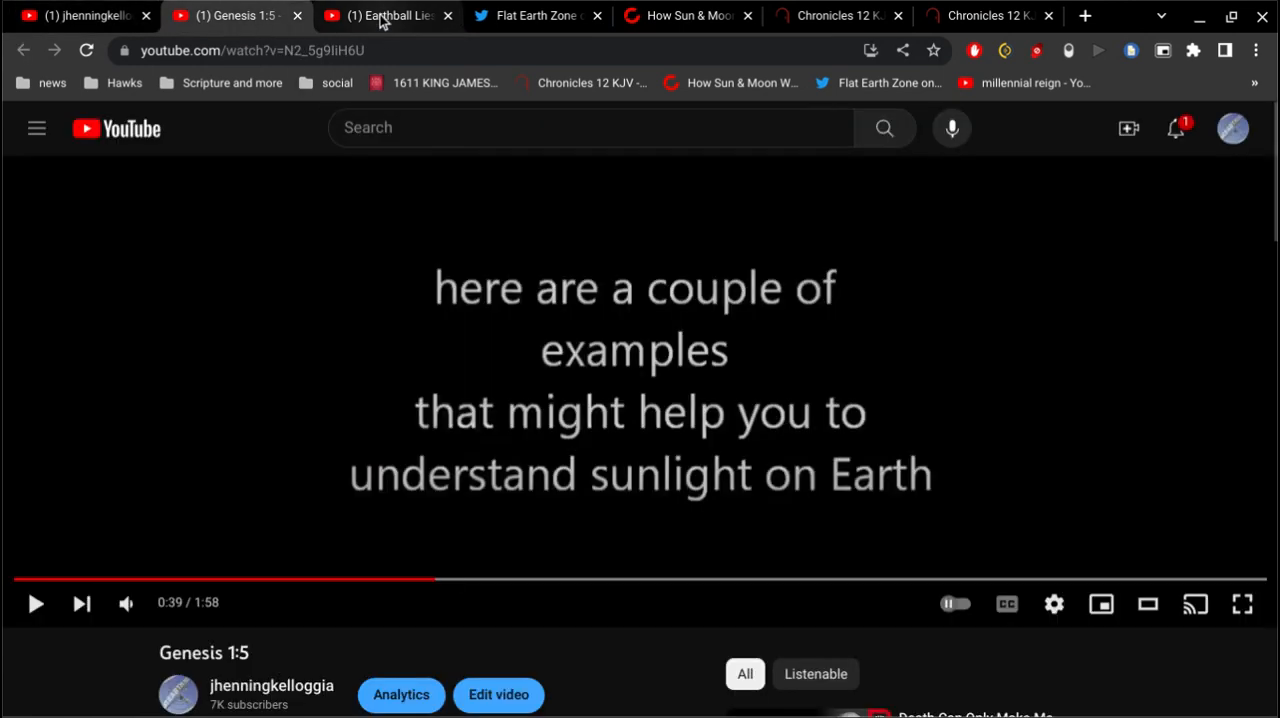
{"action": "left_click", "coordinate": [383, 16]}
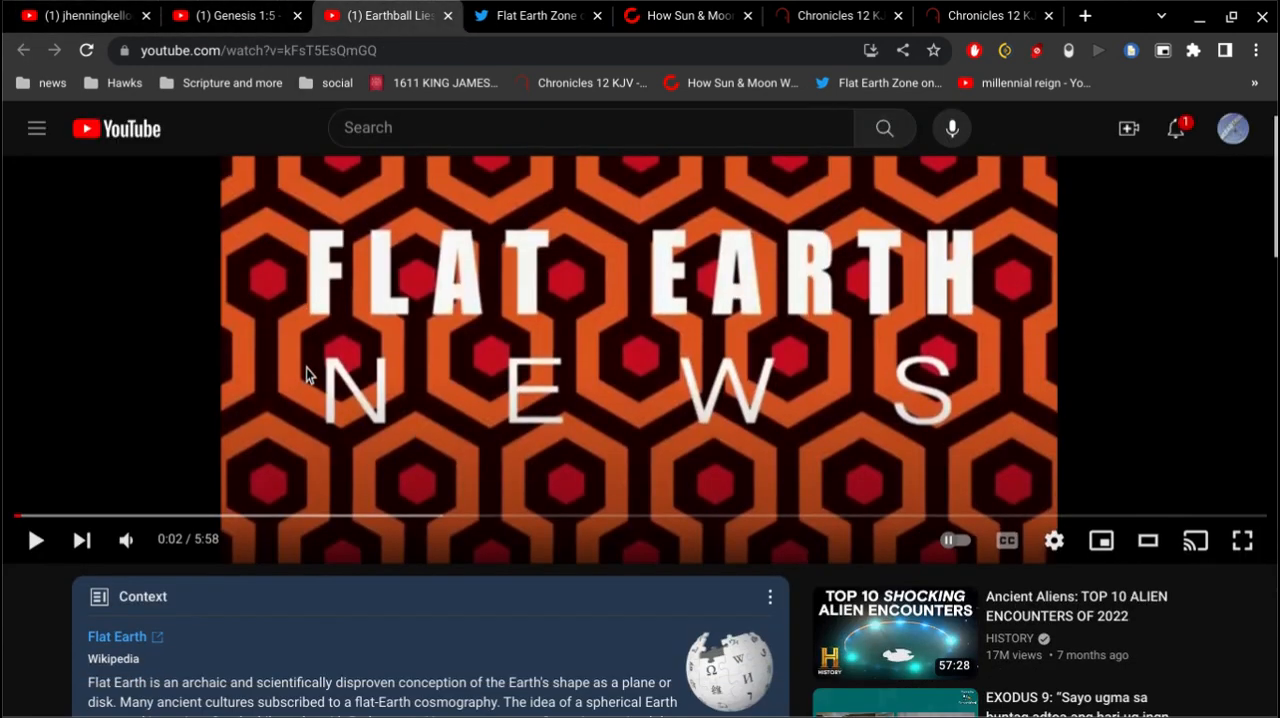
{"action": "scroll", "scroll_direction": "down", "scroll_amount": 3}
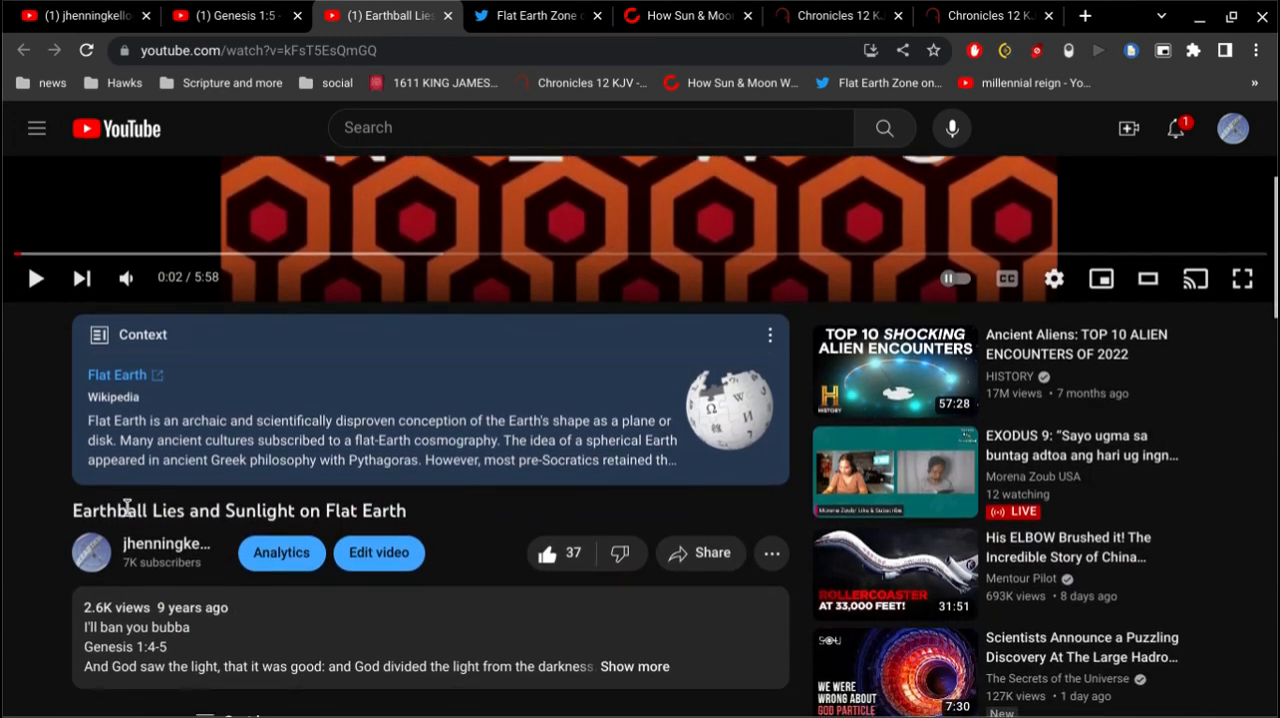
{"action": "mouse_move", "coordinate": [207, 22]}
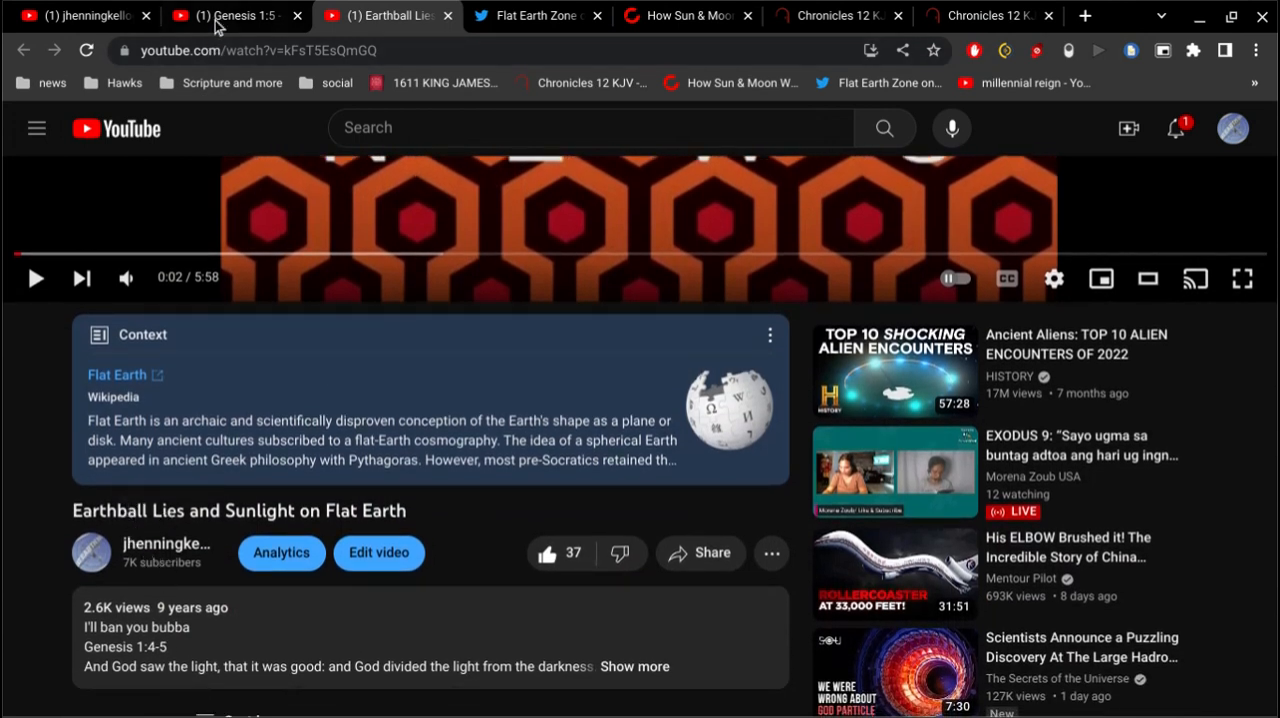
{"action": "left_click", "coordinate": [230, 17]}
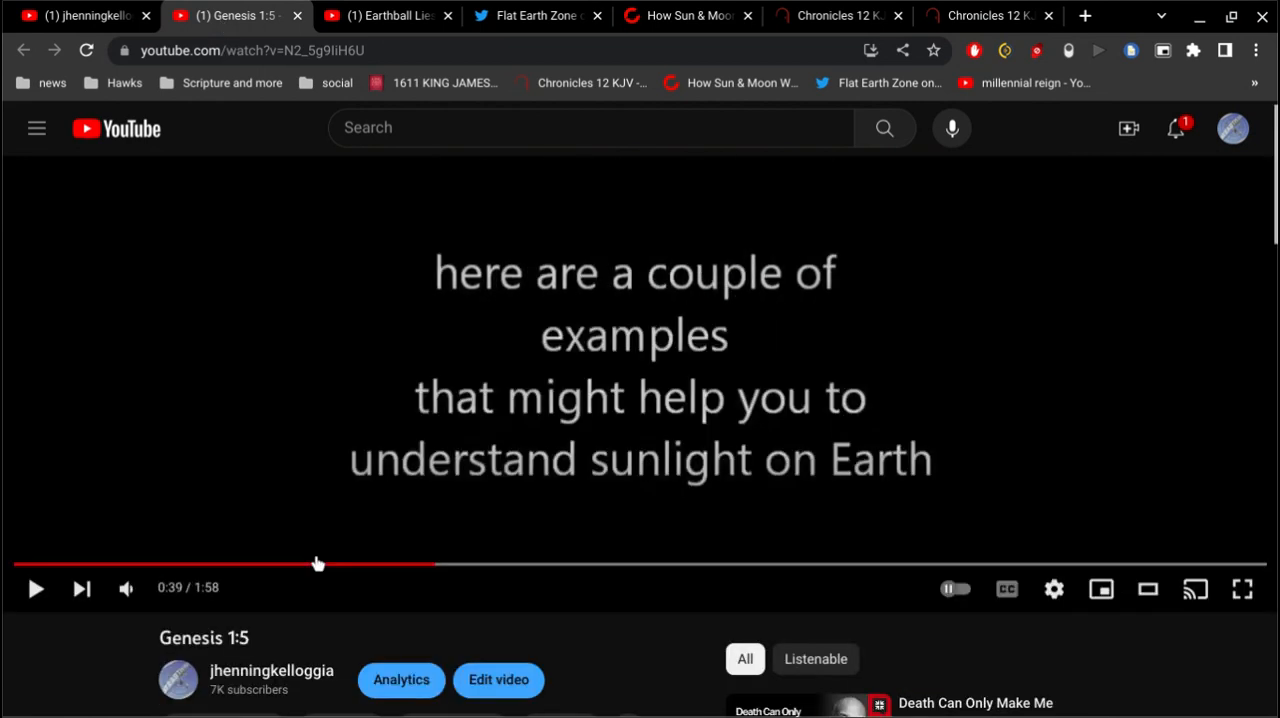
- Expand the Genesis 1:5 description, then bring up the Earthball Lies video
{"action": "scroll", "scroll_direction": "down", "scroll_amount": 3}
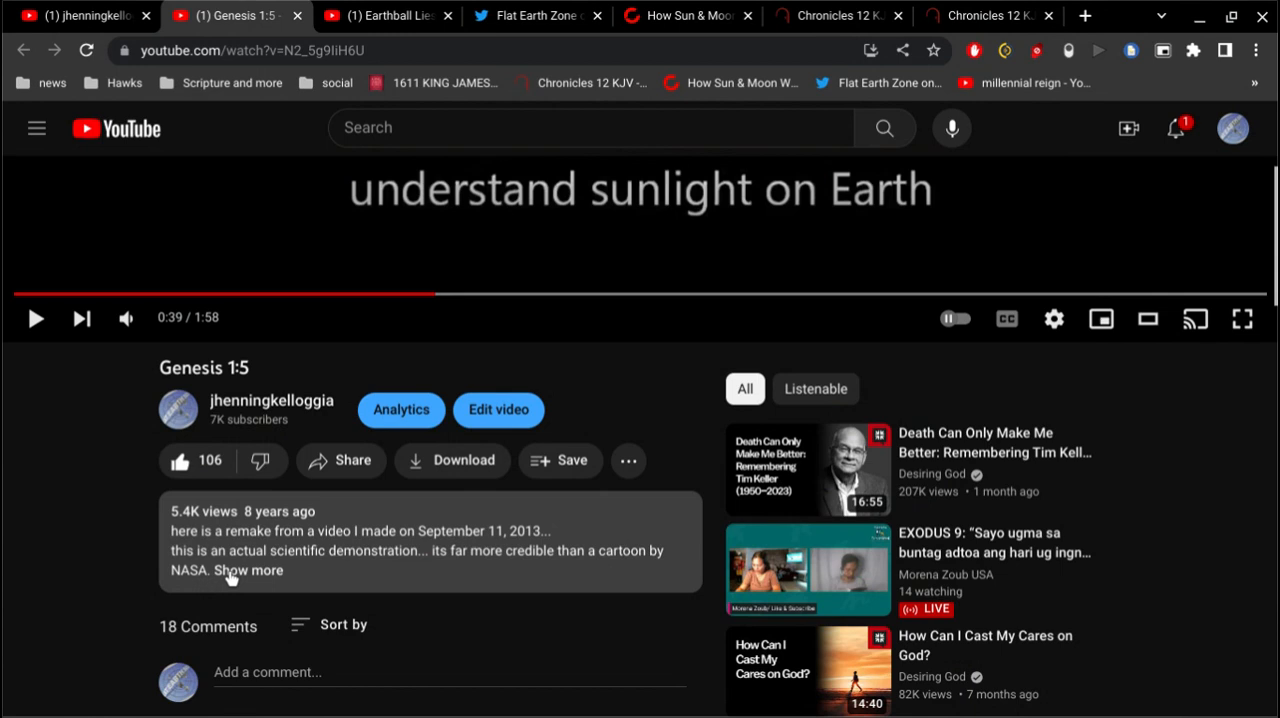
{"action": "left_click", "coordinate": [250, 571]}
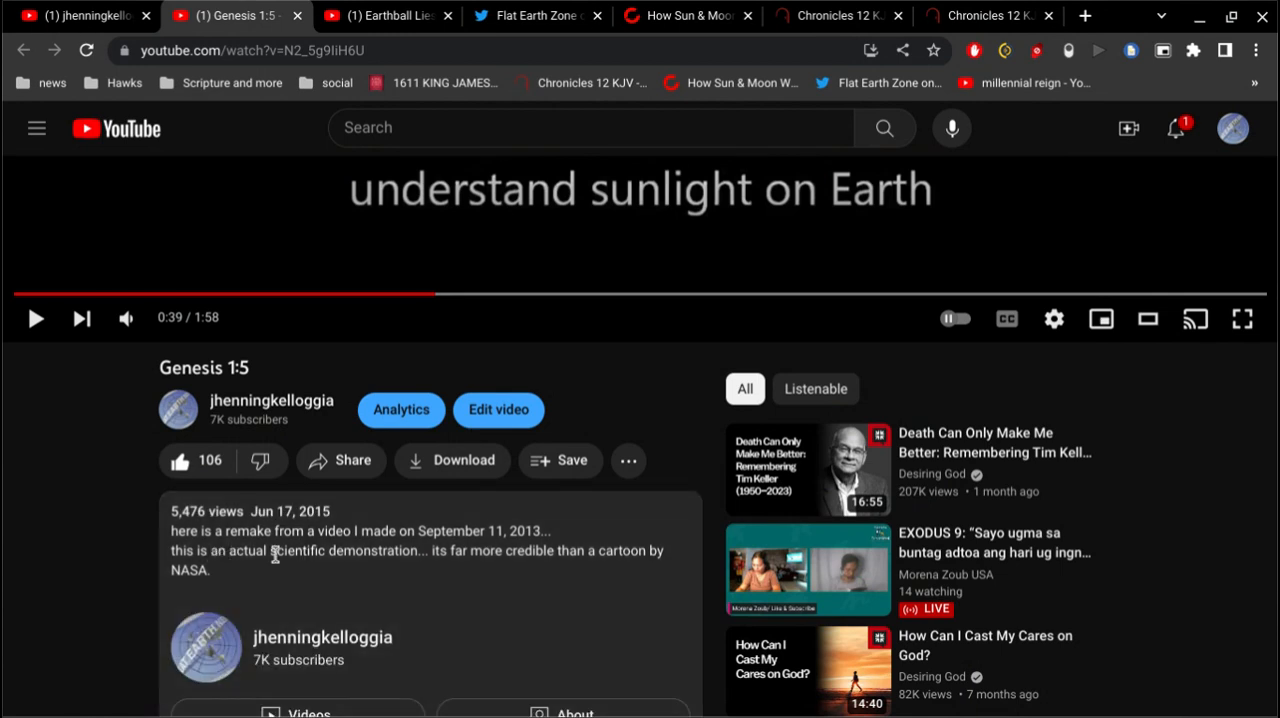
{"action": "left_click", "coordinate": [387, 15]}
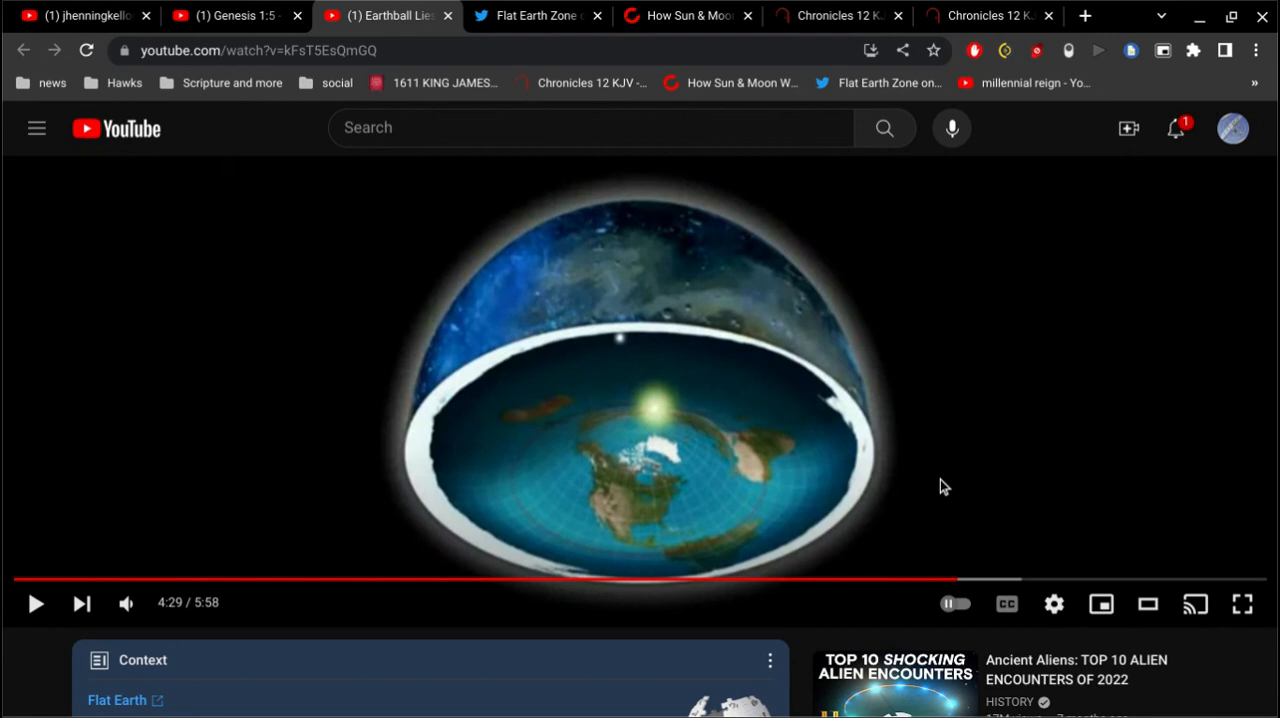
{"action": "mouse_move", "coordinate": [963, 479]}
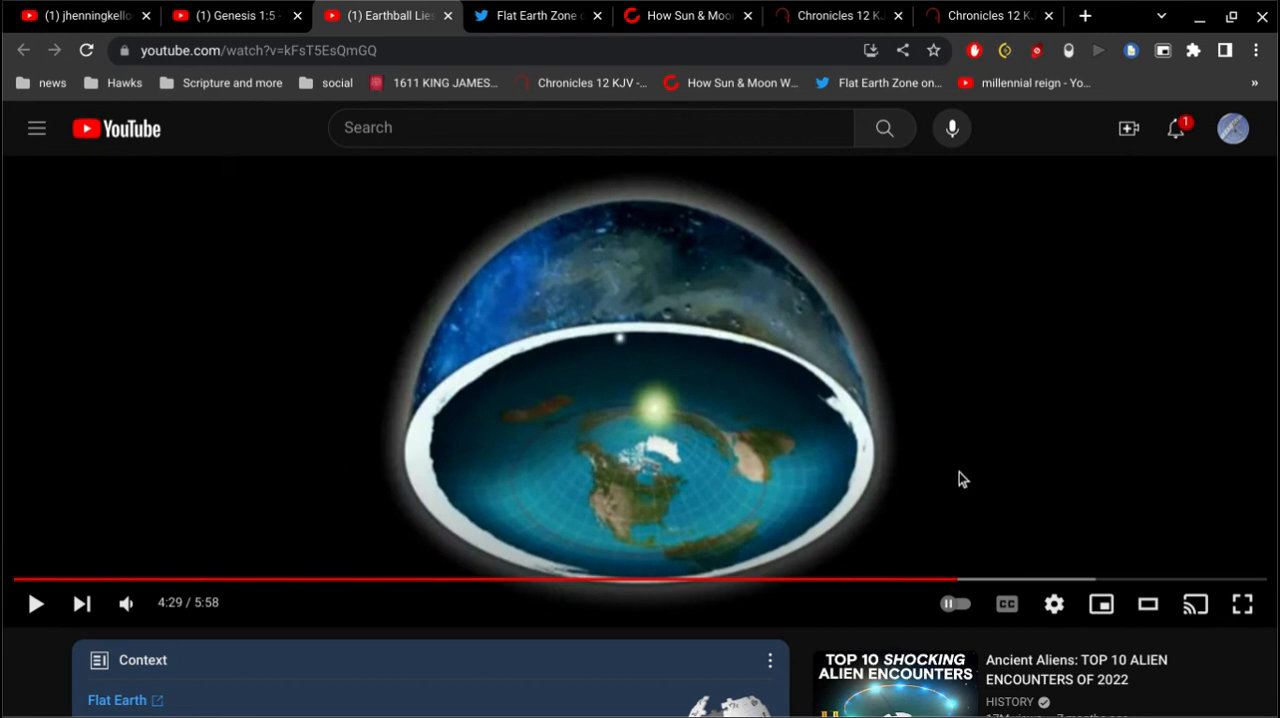
- Resume the Earthball Lies video muted, pausing briefly on the glowing disc shot
{"action": "left_click", "coordinate": [36, 603]}
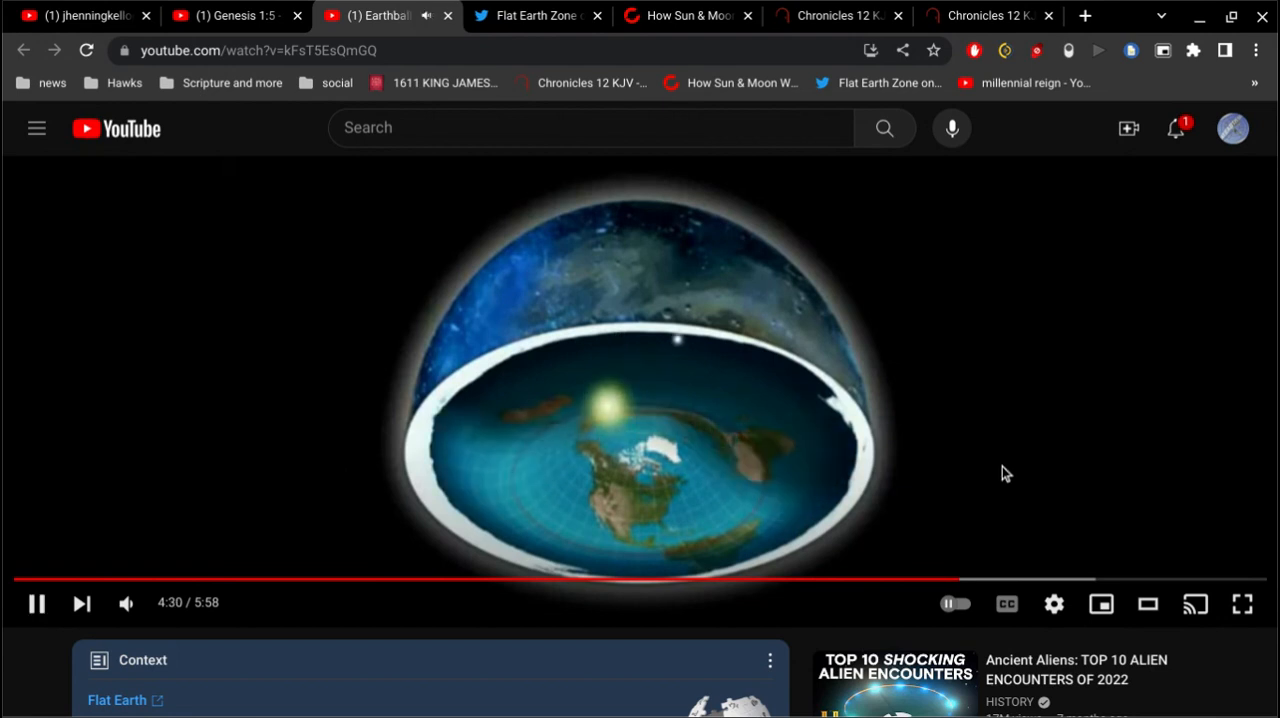
{"action": "mouse_move", "coordinate": [1014, 570]}
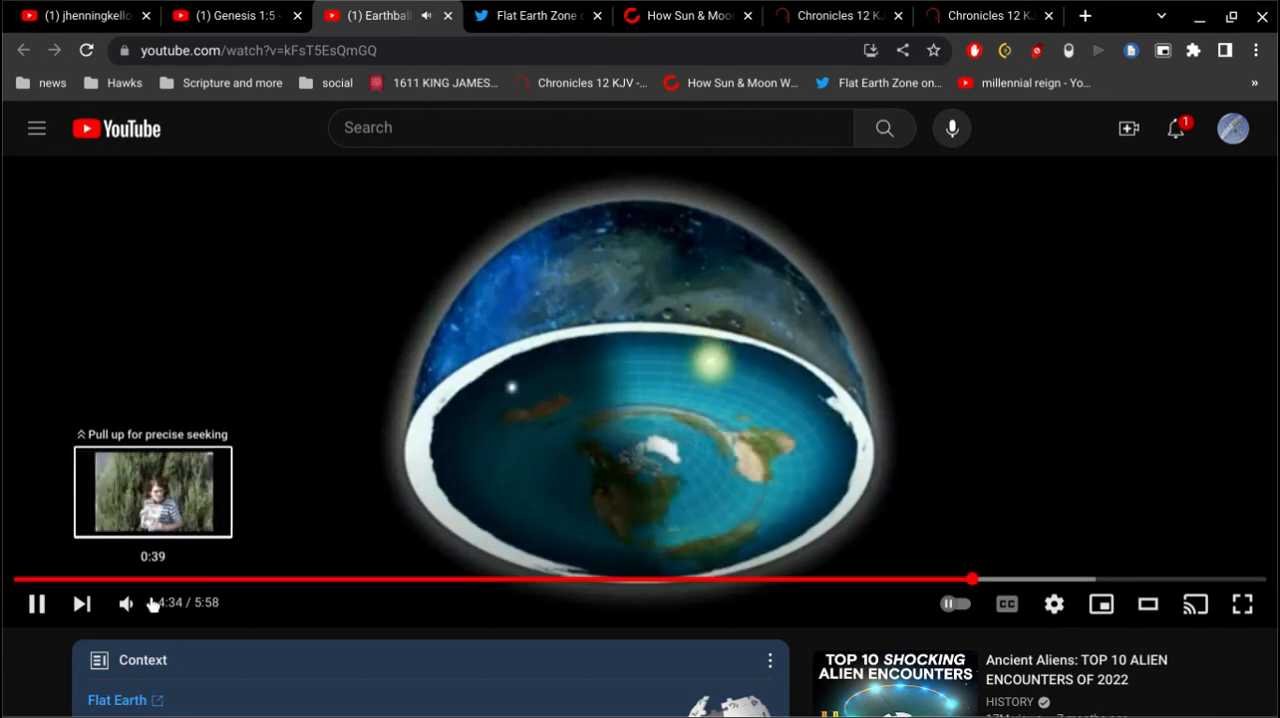
{"action": "left_click", "coordinate": [126, 604]}
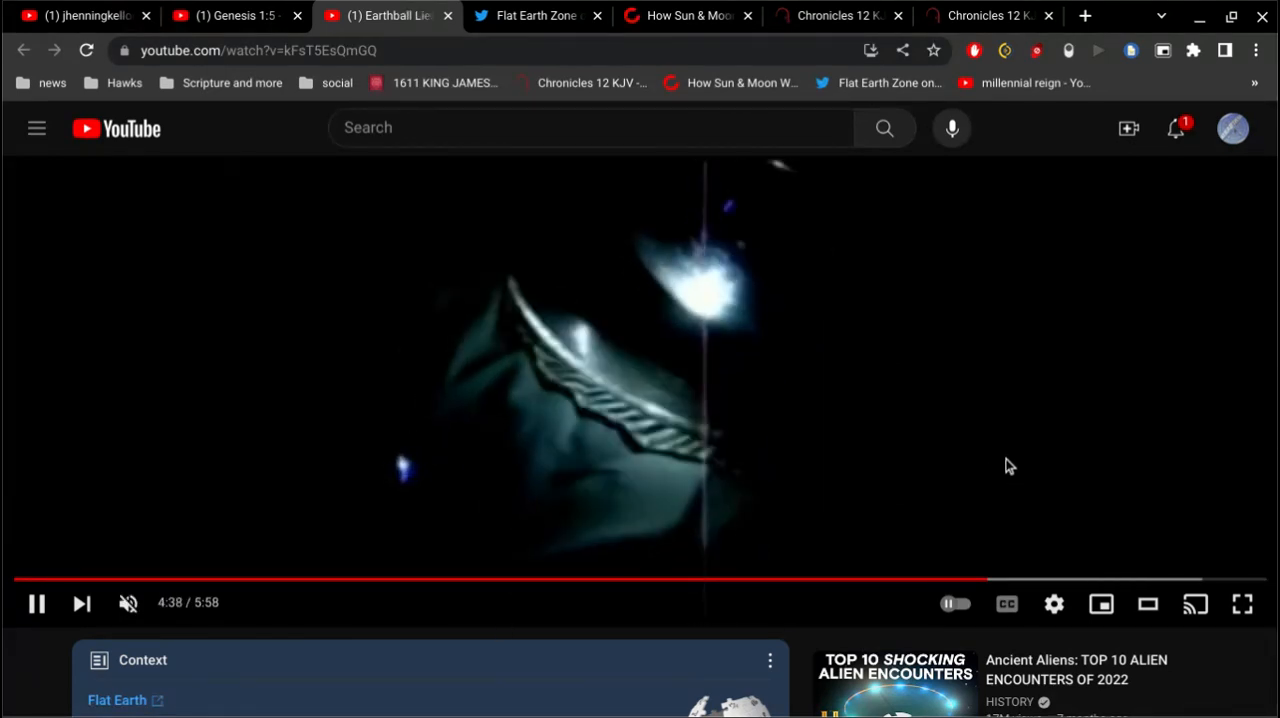
{"action": "mouse_move", "coordinate": [980, 492]}
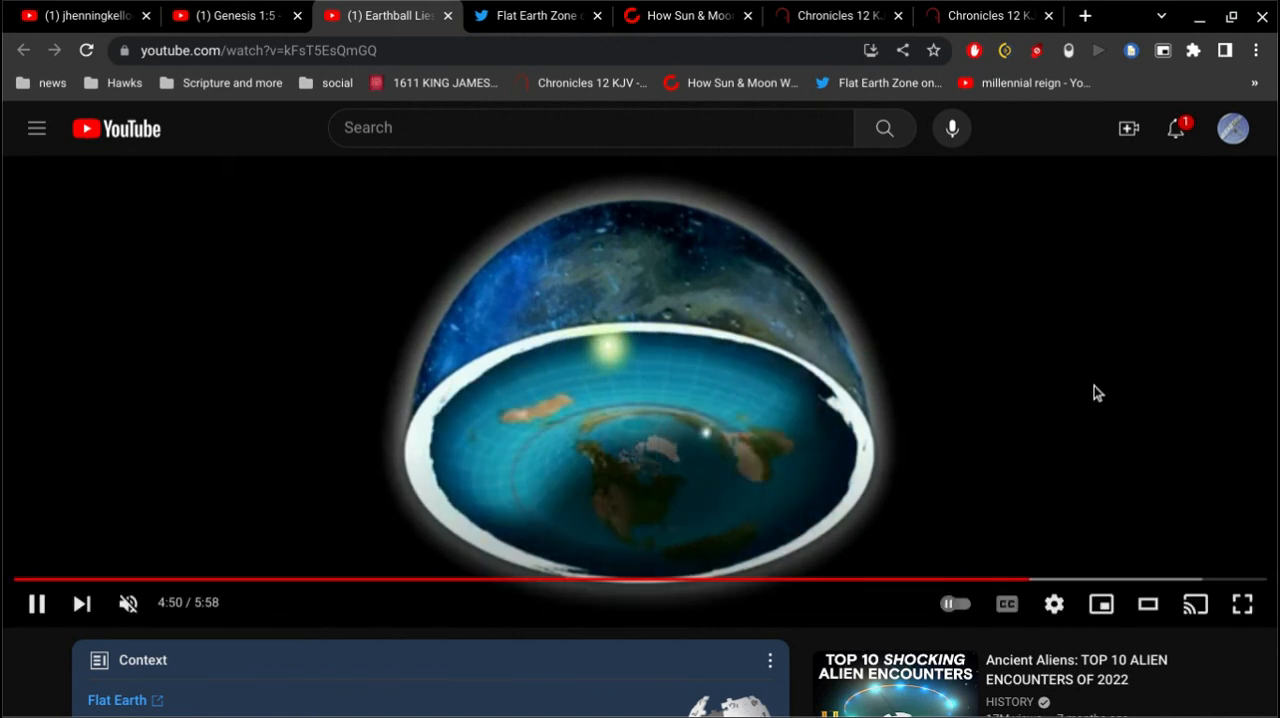
{"action": "left_click", "coordinate": [38, 603]}
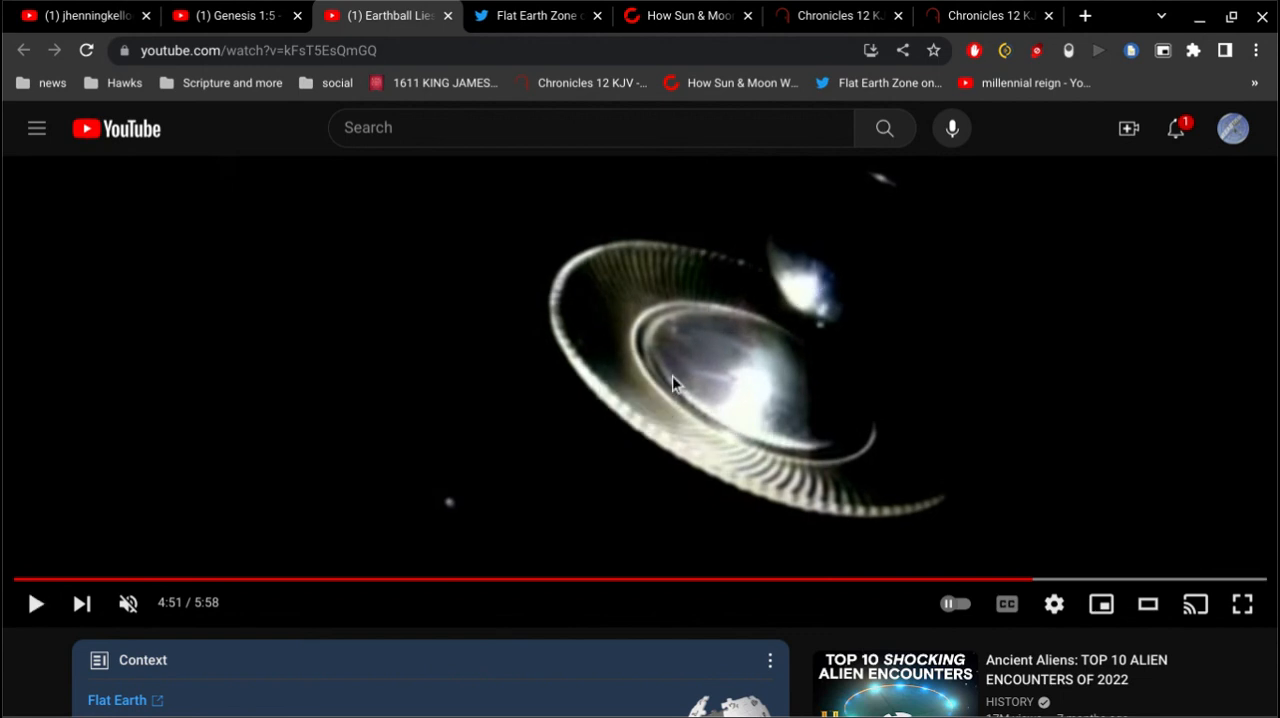
{"action": "mouse_move", "coordinate": [791, 338]}
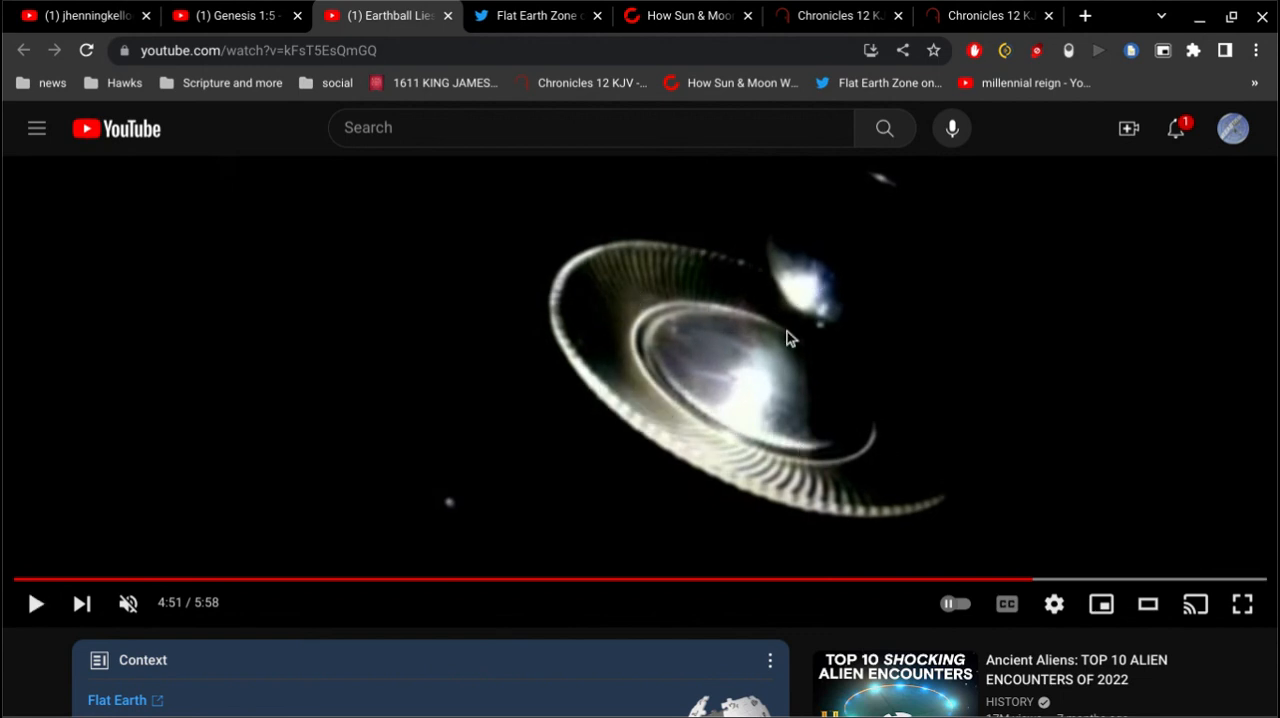
{"action": "mouse_move", "coordinate": [678, 336]}
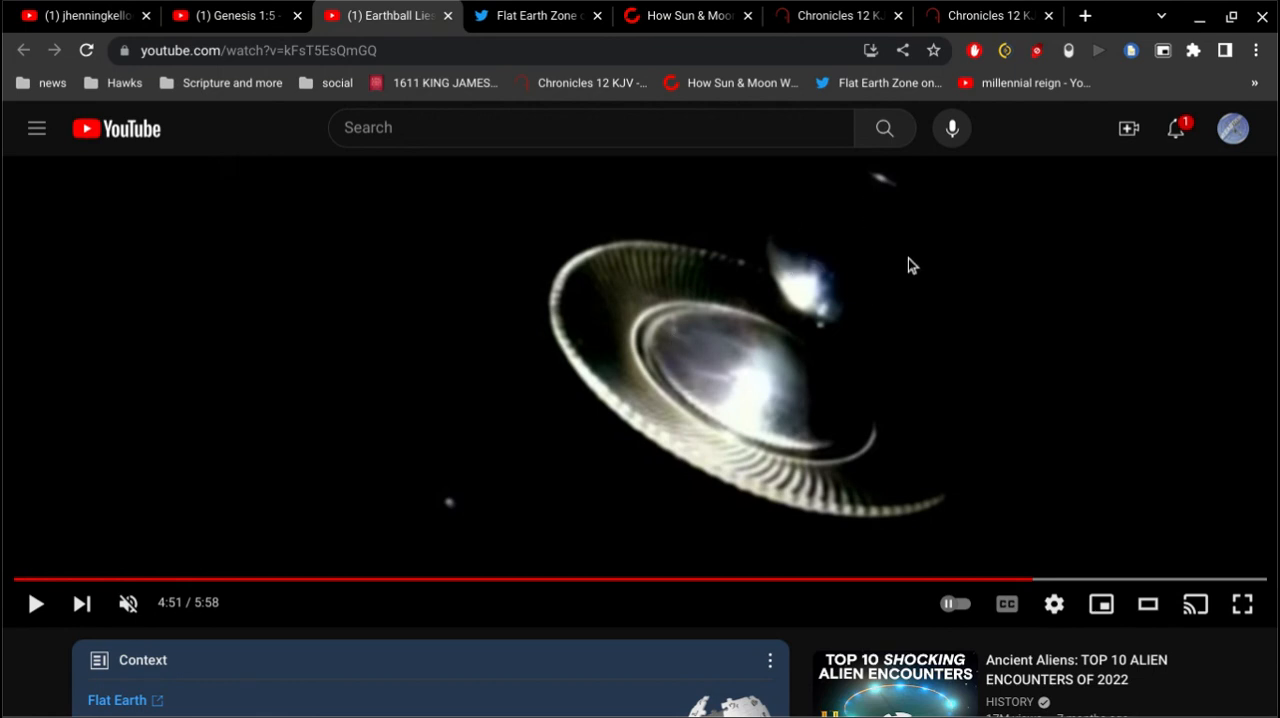
{"action": "mouse_move", "coordinate": [858, 248]}
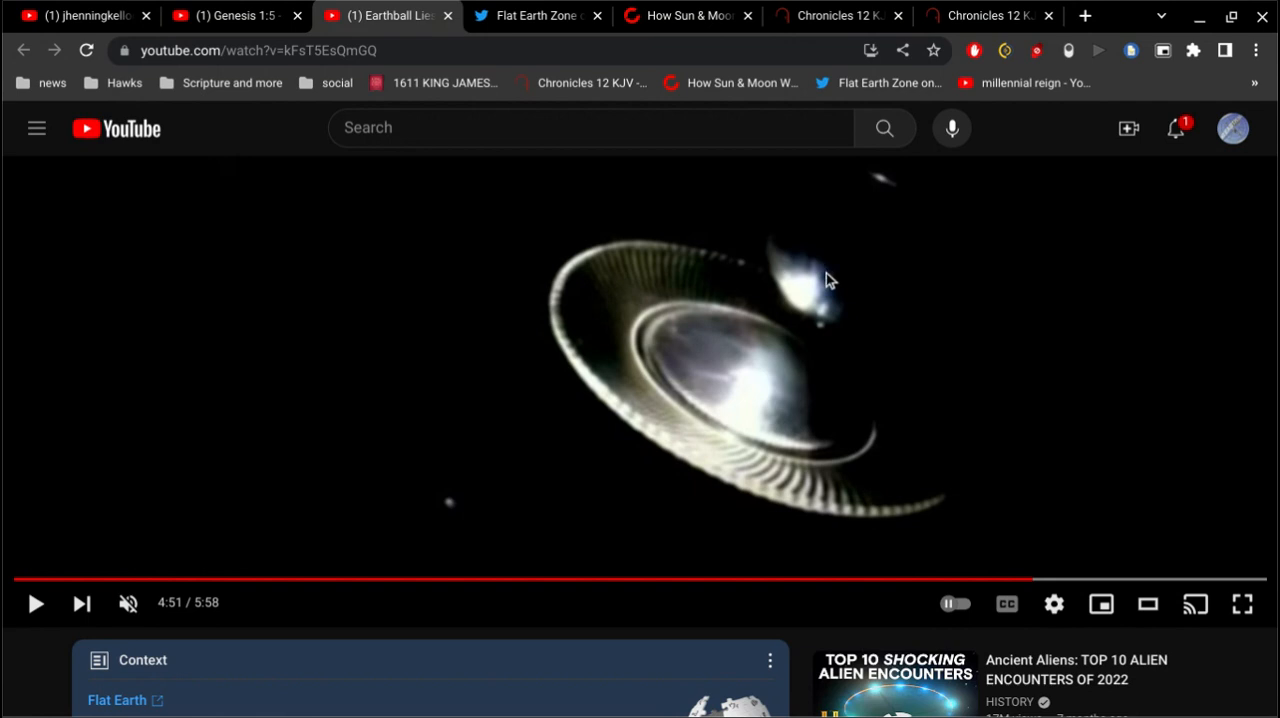
{"action": "left_click", "coordinate": [37, 605]}
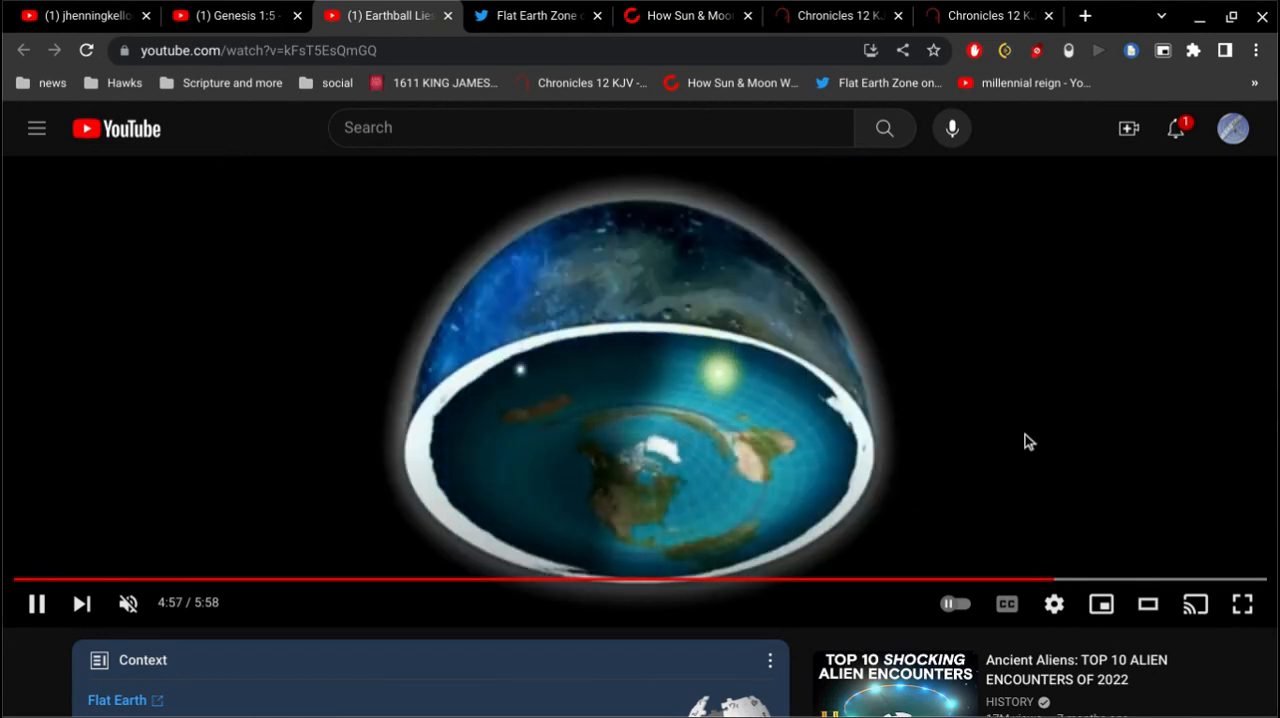
{"action": "mouse_move", "coordinate": [976, 434]}
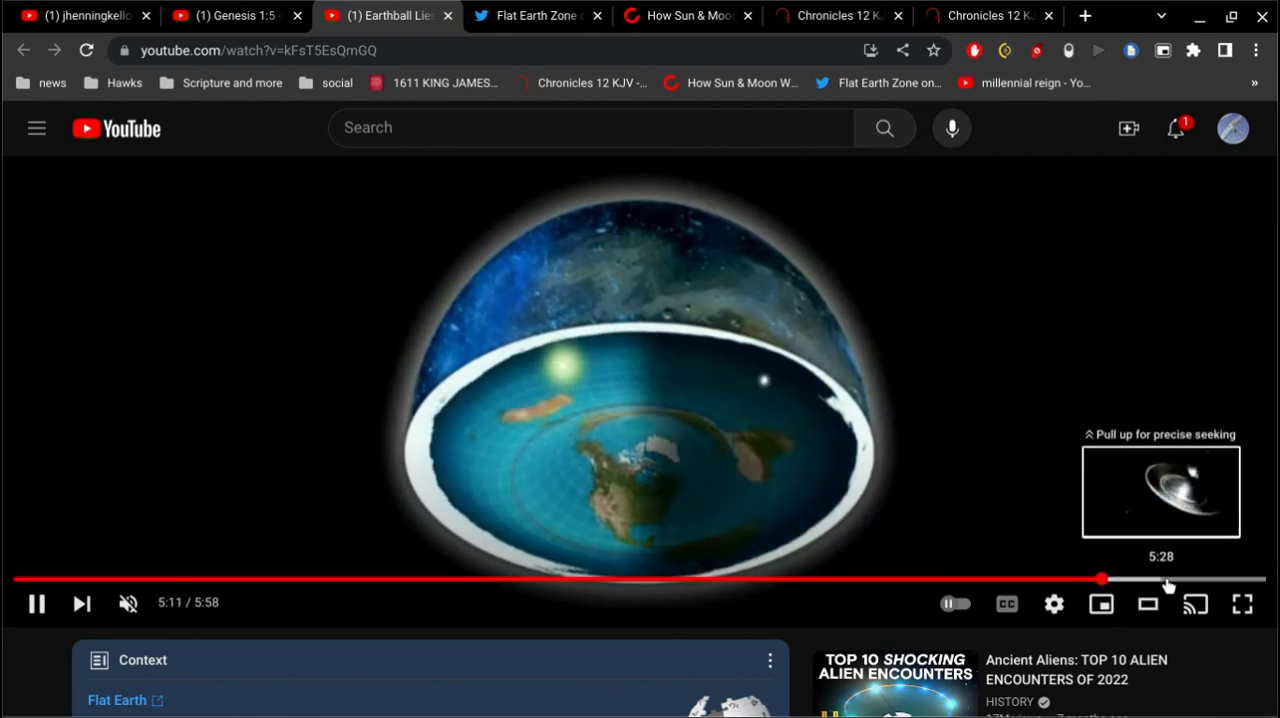
{"action": "mouse_move", "coordinate": [1085, 413]}
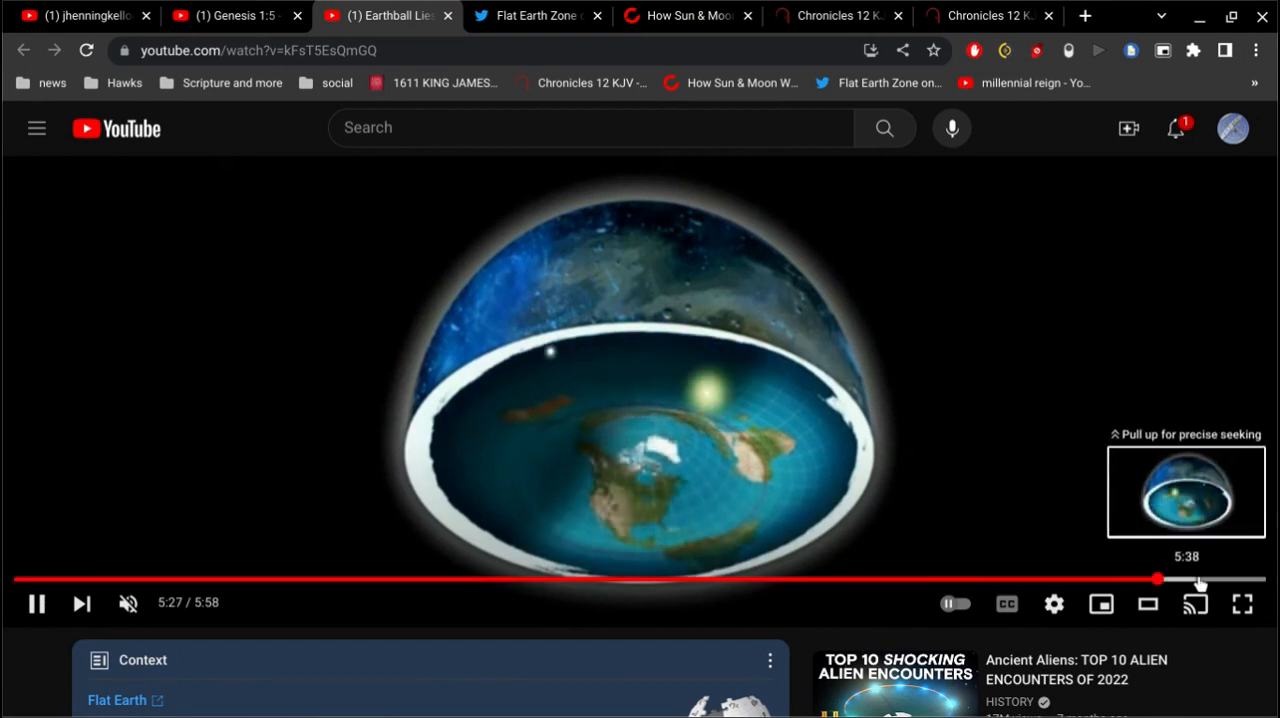
{"action": "left_click", "coordinate": [230, 17]}
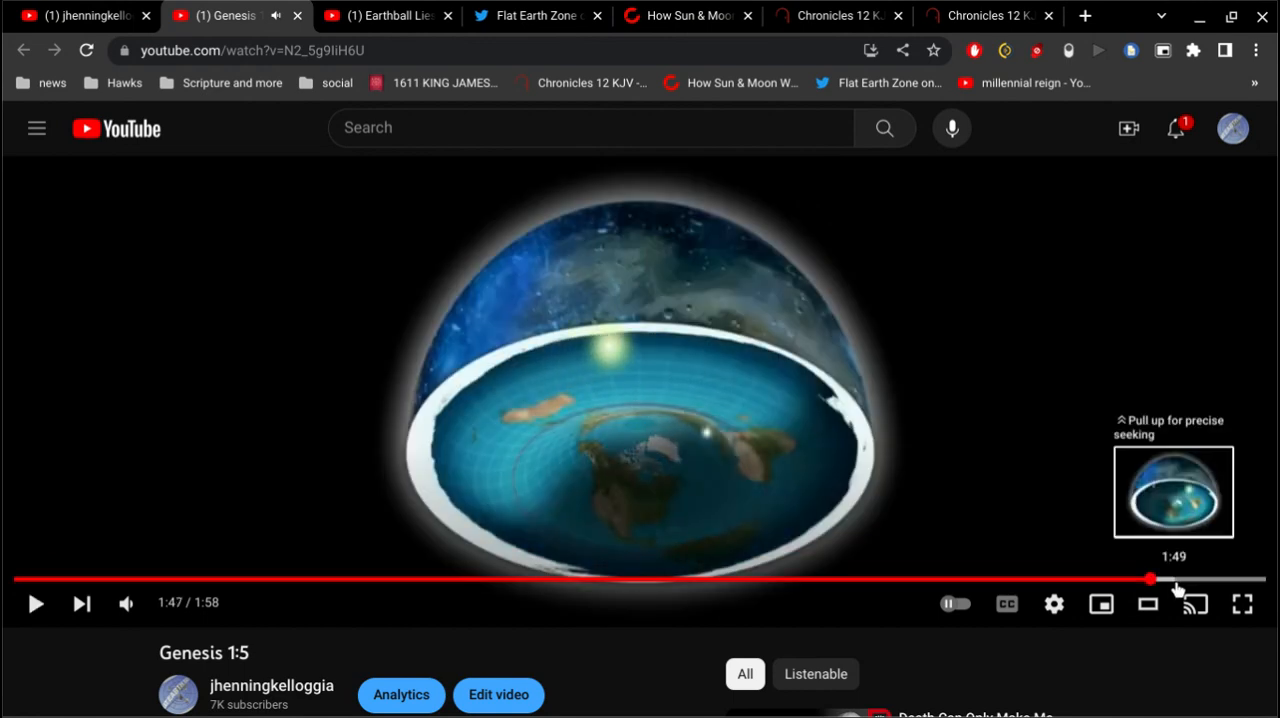
- Rewind the Genesis 1:5 video to about 1:43
{"action": "left_click_drag", "start_coordinate": [1150, 579], "coordinate": [1105, 579]}
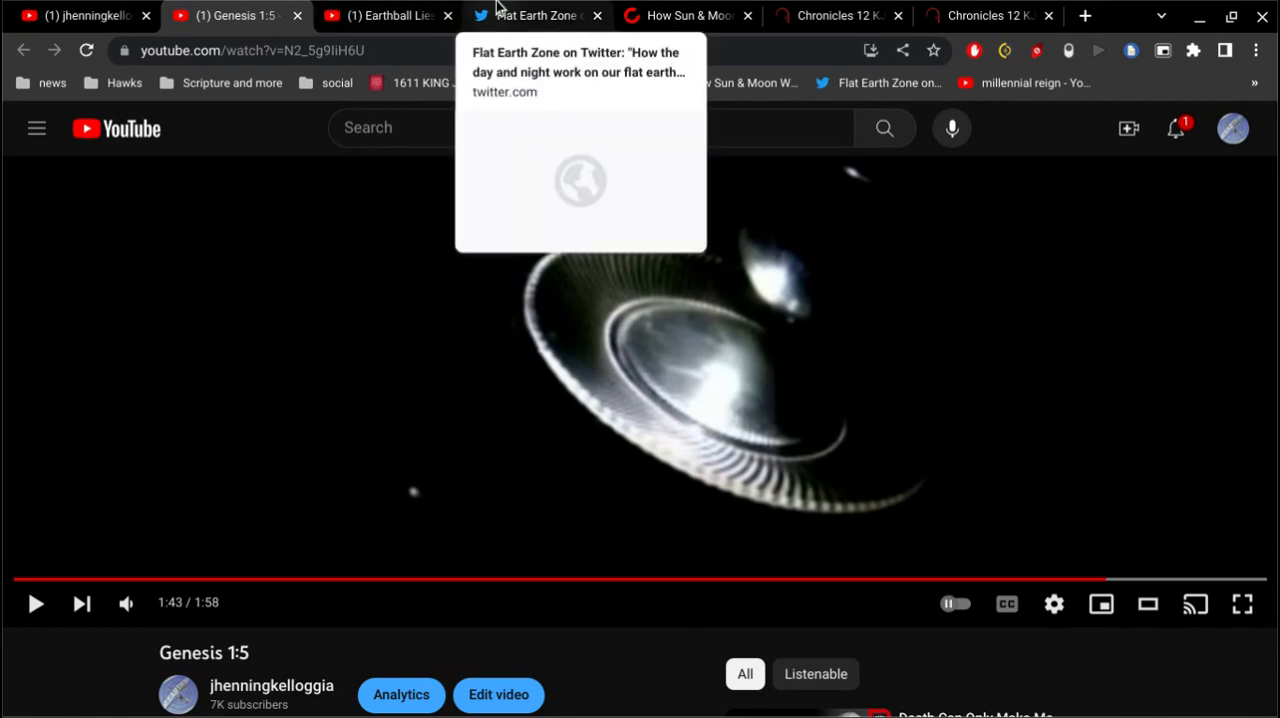
- Reopen the Flat Earth Zone tweet and pause its sunlight video at 0:14
{"action": "left_click", "coordinate": [537, 15]}
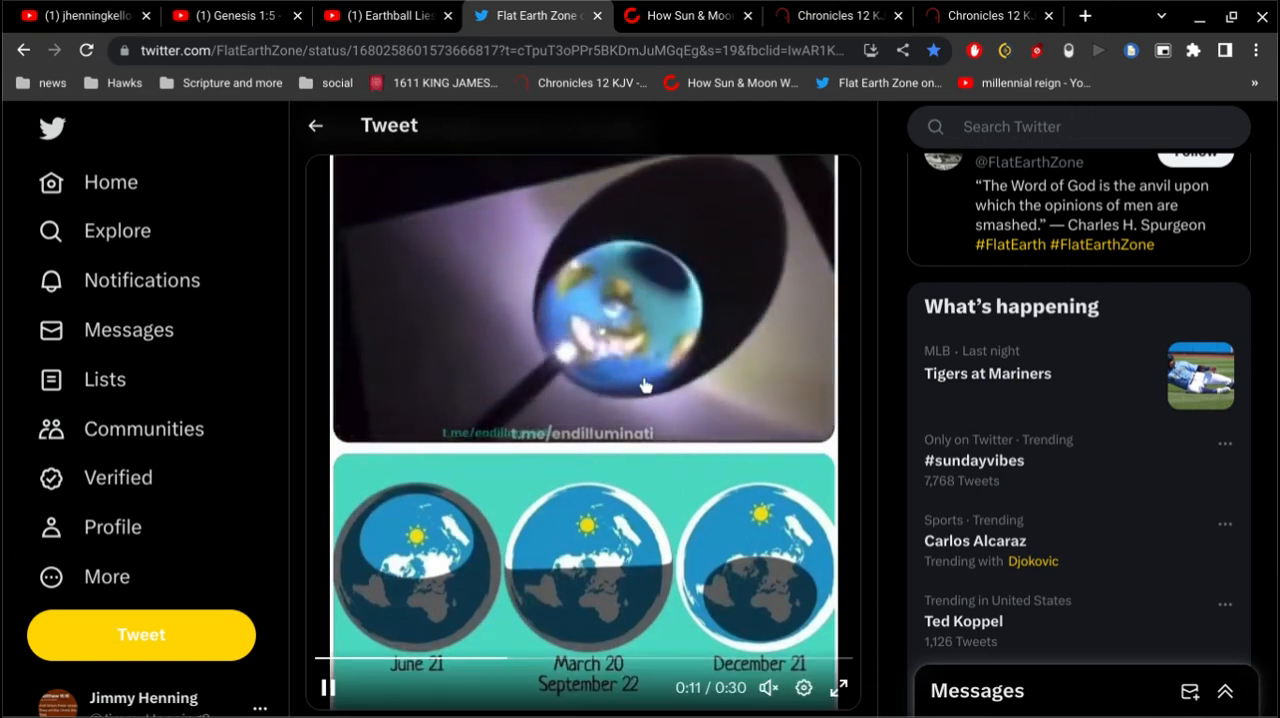
{"action": "mouse_move", "coordinate": [703, 417]}
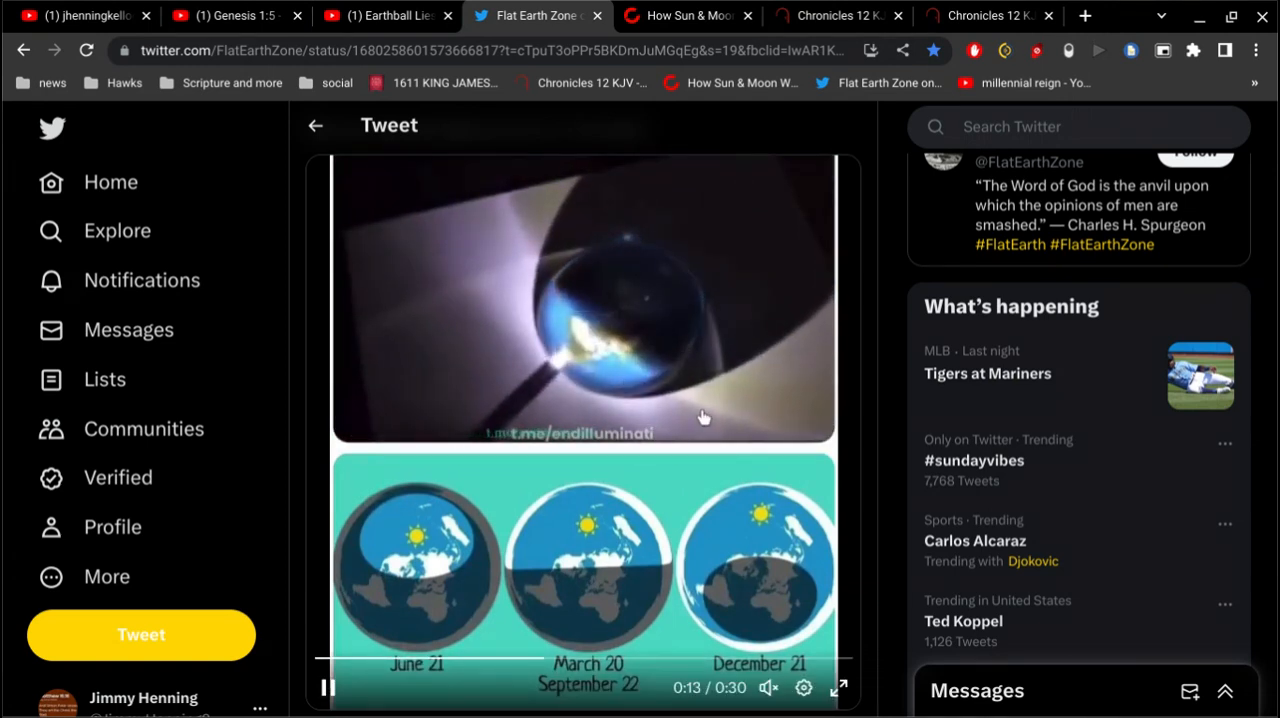
{"action": "left_click", "coordinate": [328, 688]}
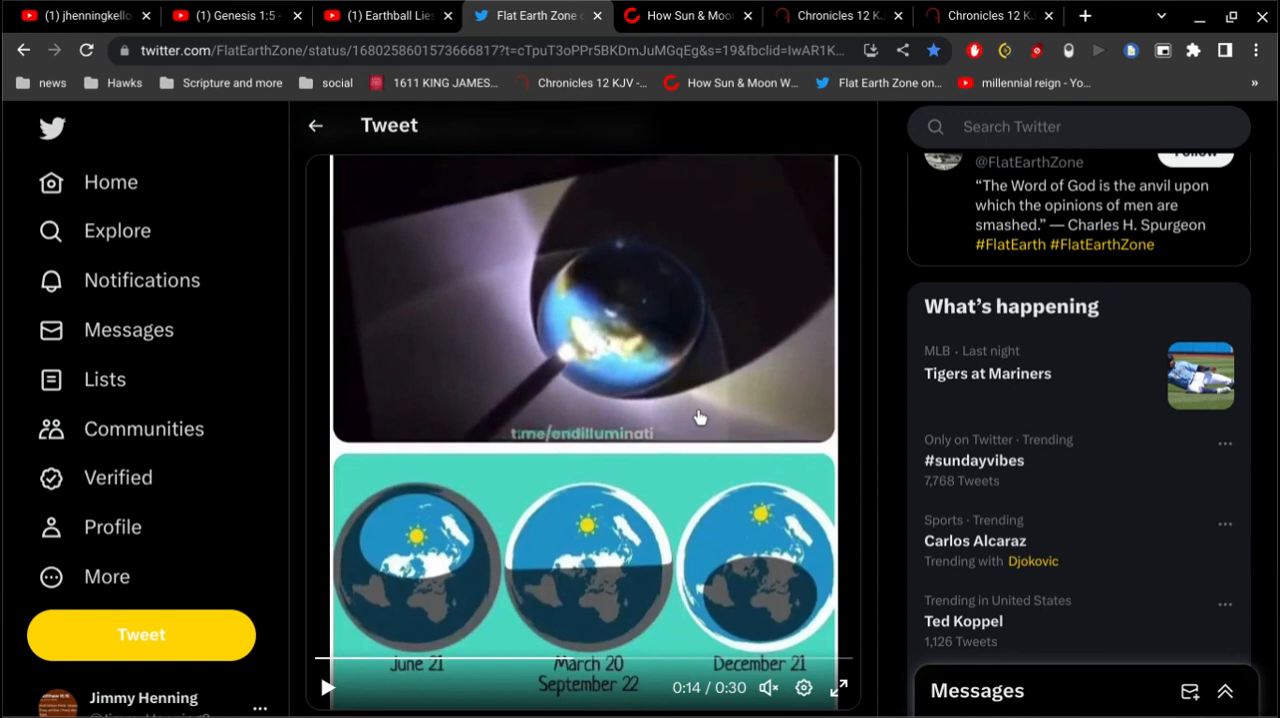
{"action": "mouse_move", "coordinate": [622, 275]}
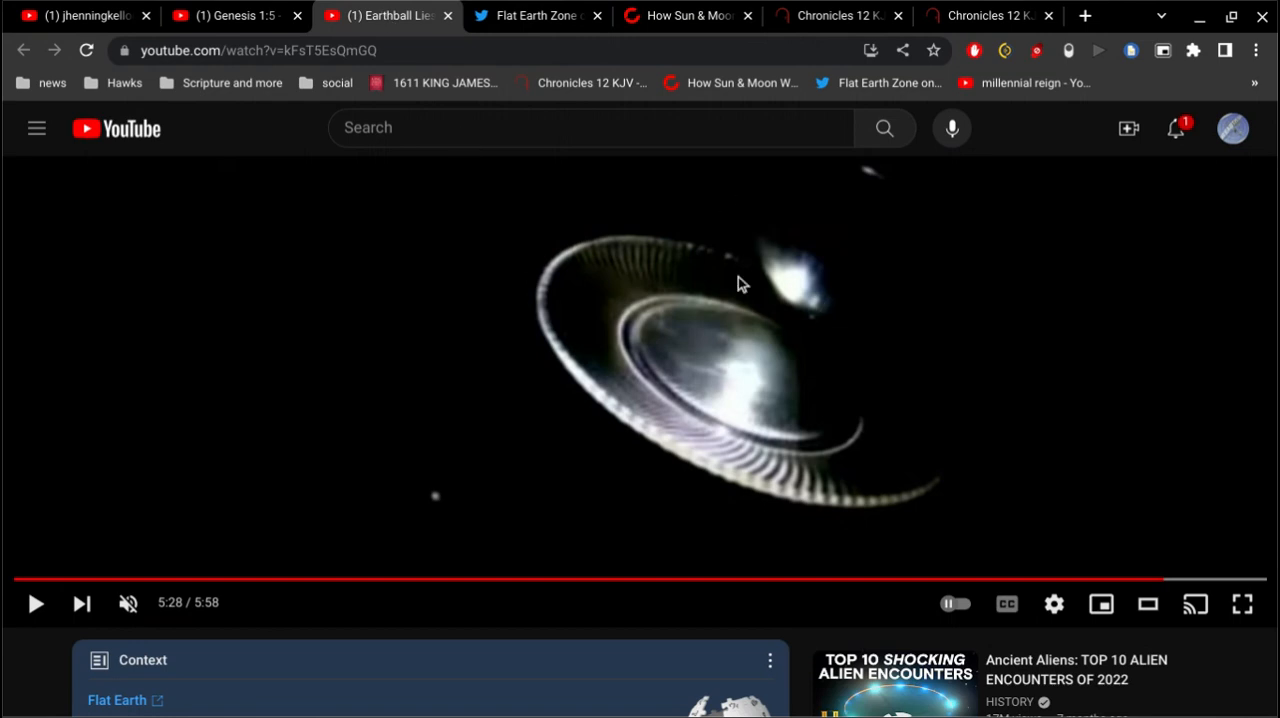
{"action": "mouse_move", "coordinate": [884, 330]}
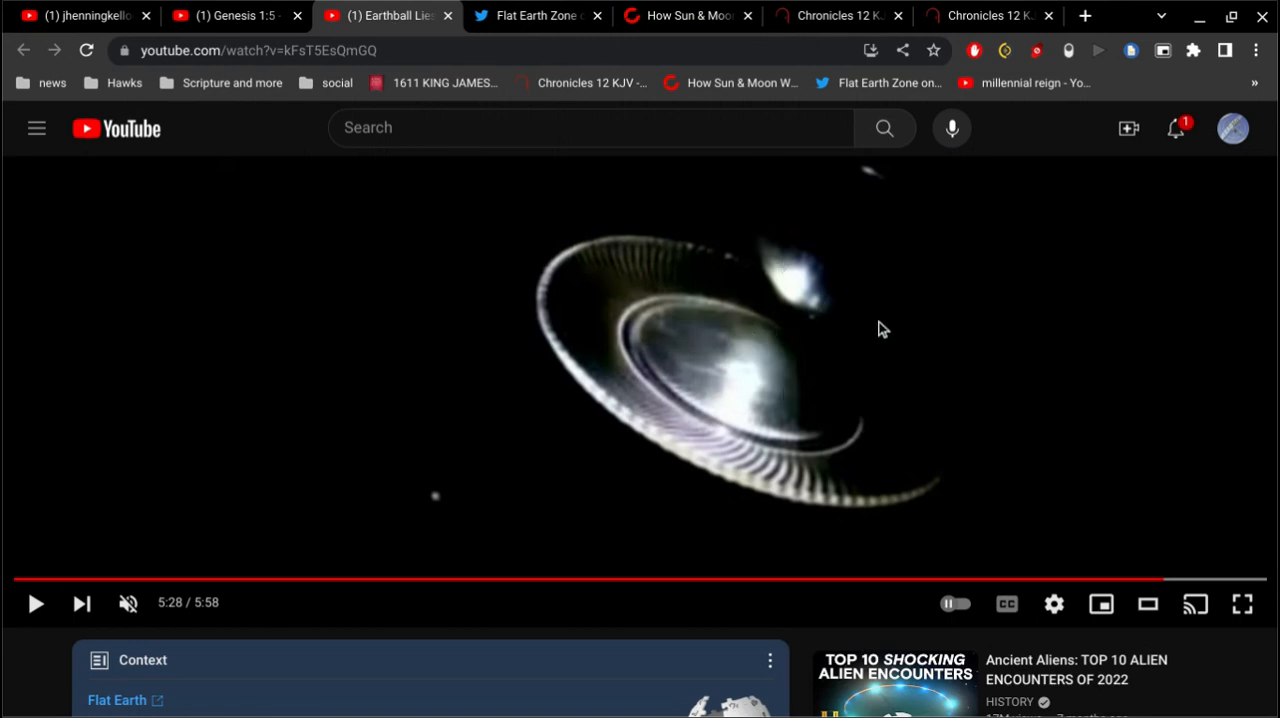
{"action": "mouse_move", "coordinate": [740, 208]}
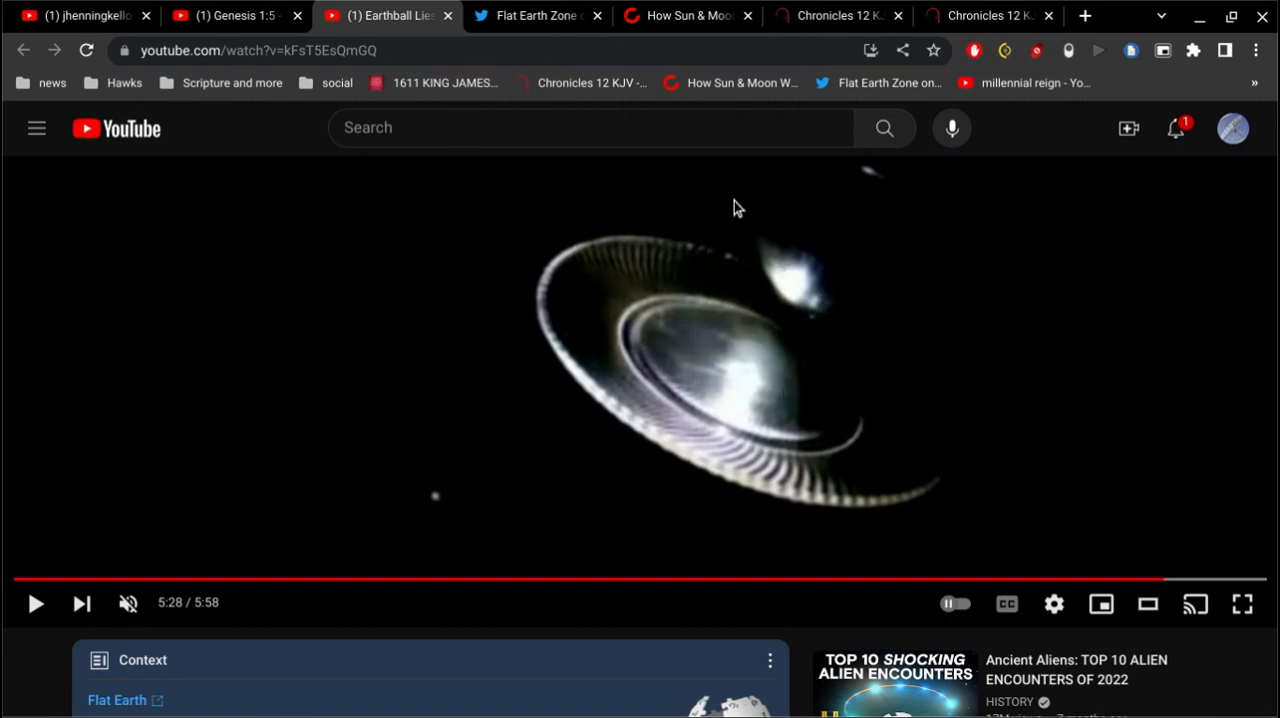
- Switch to the BibleGateway Chronicles 12 KJV page listing book chapters
{"action": "left_click", "coordinate": [843, 15]}
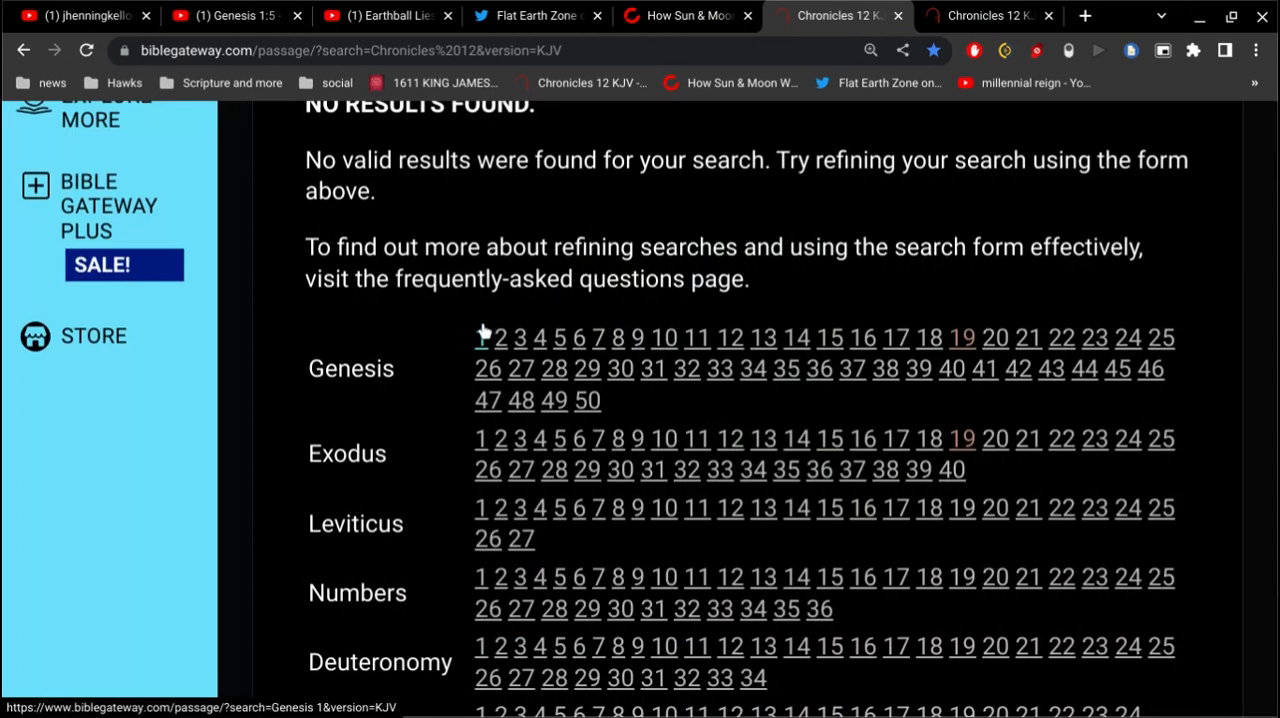
- Open Genesis 1 (KJV) and read down to verse 19, the fourth day
{"action": "left_click", "coordinate": [485, 337]}
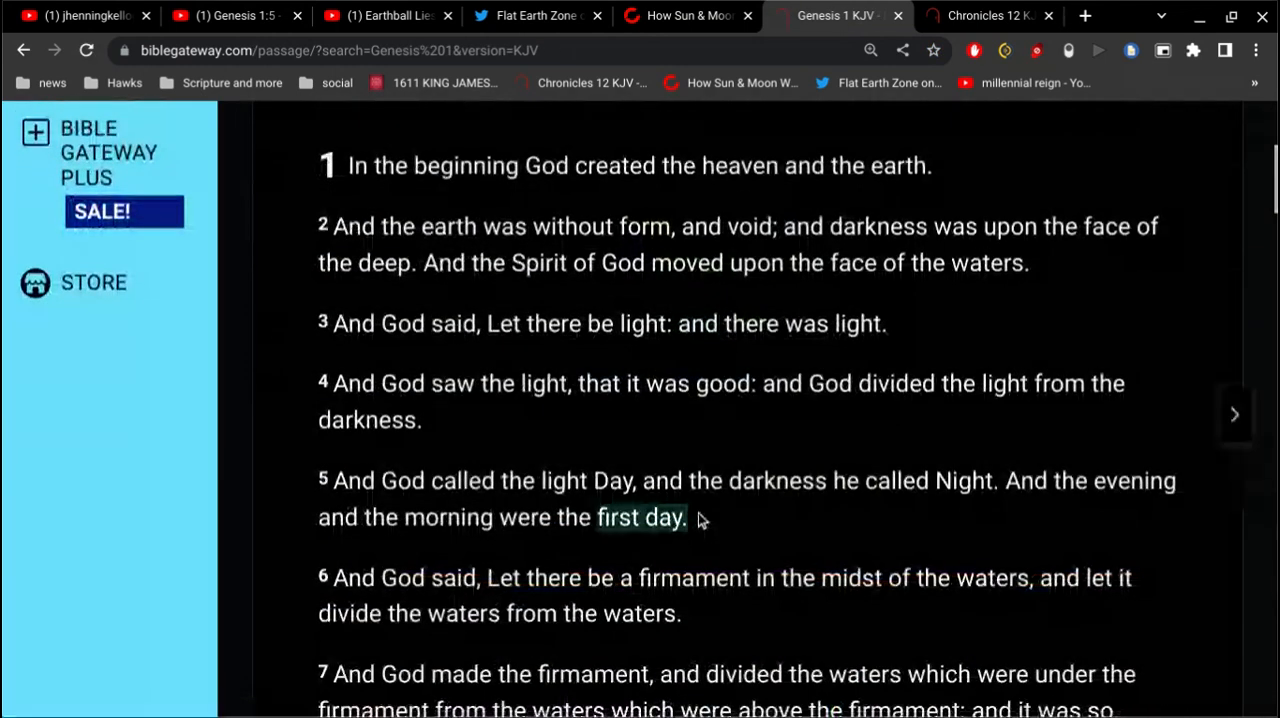
{"action": "scroll", "scroll_direction": "down", "scroll_amount": 3}
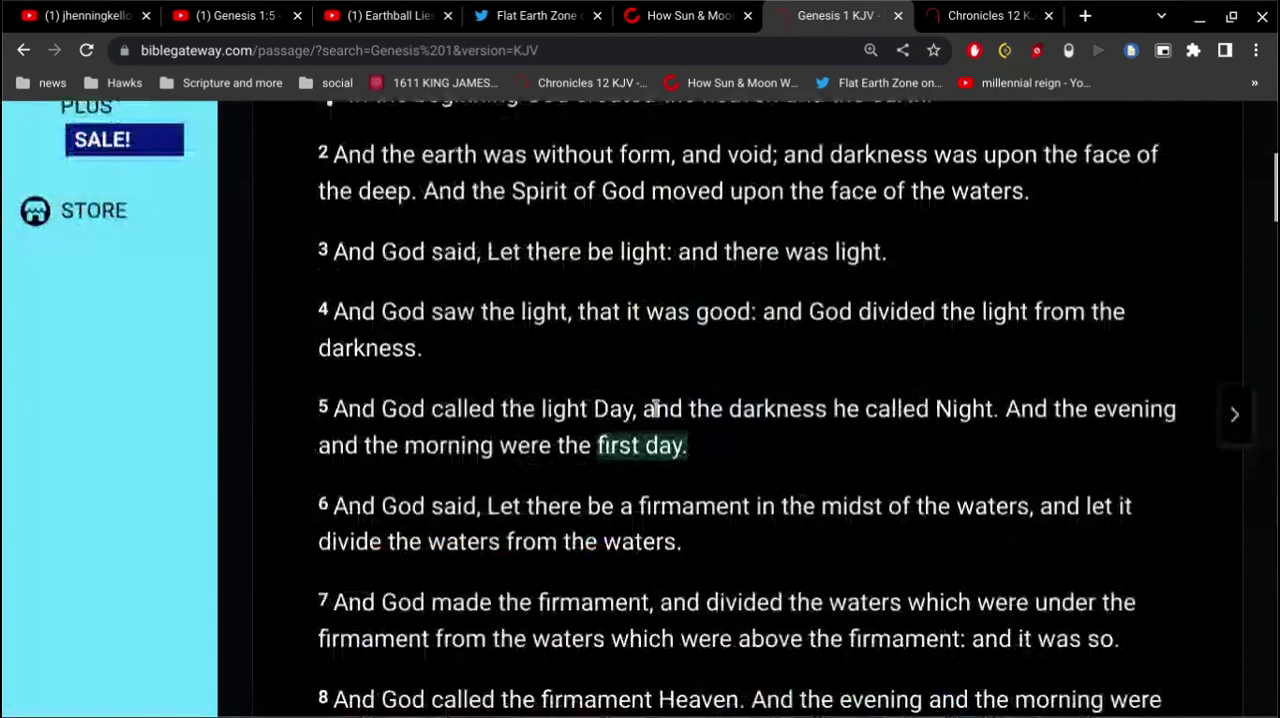
{"action": "mouse_move", "coordinate": [802, 379]}
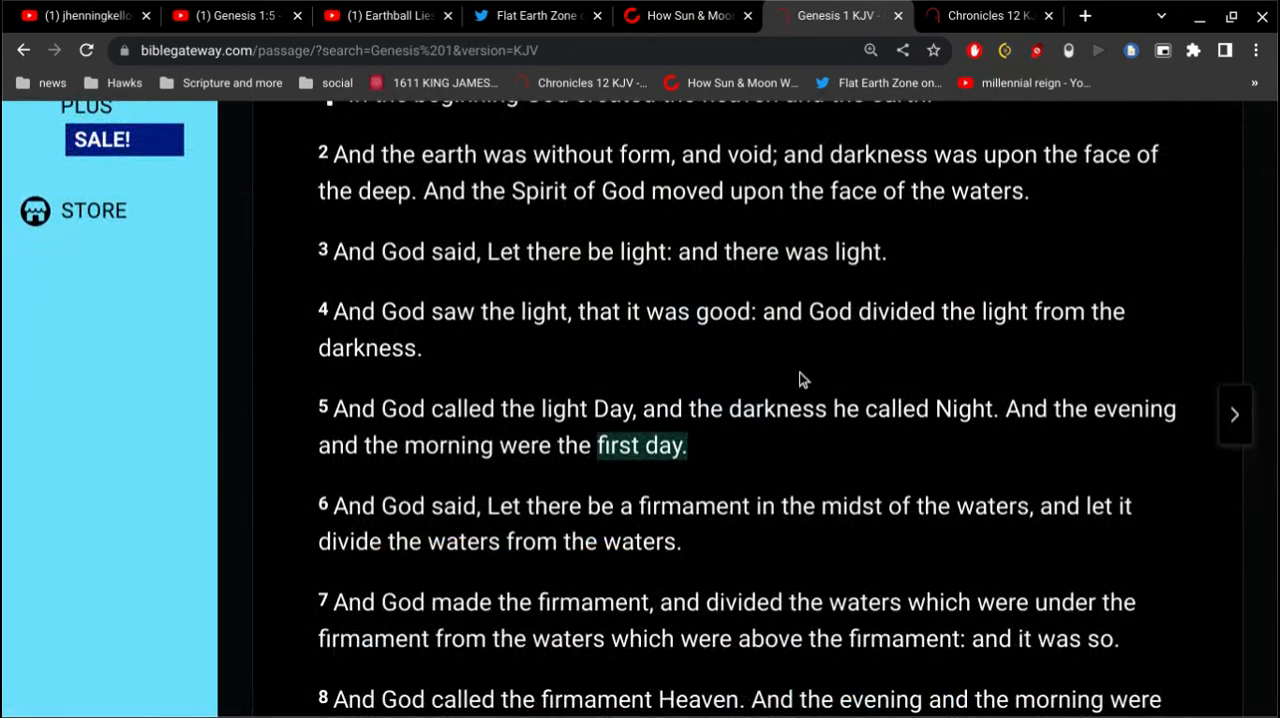
{"action": "mouse_move", "coordinate": [960, 390]}
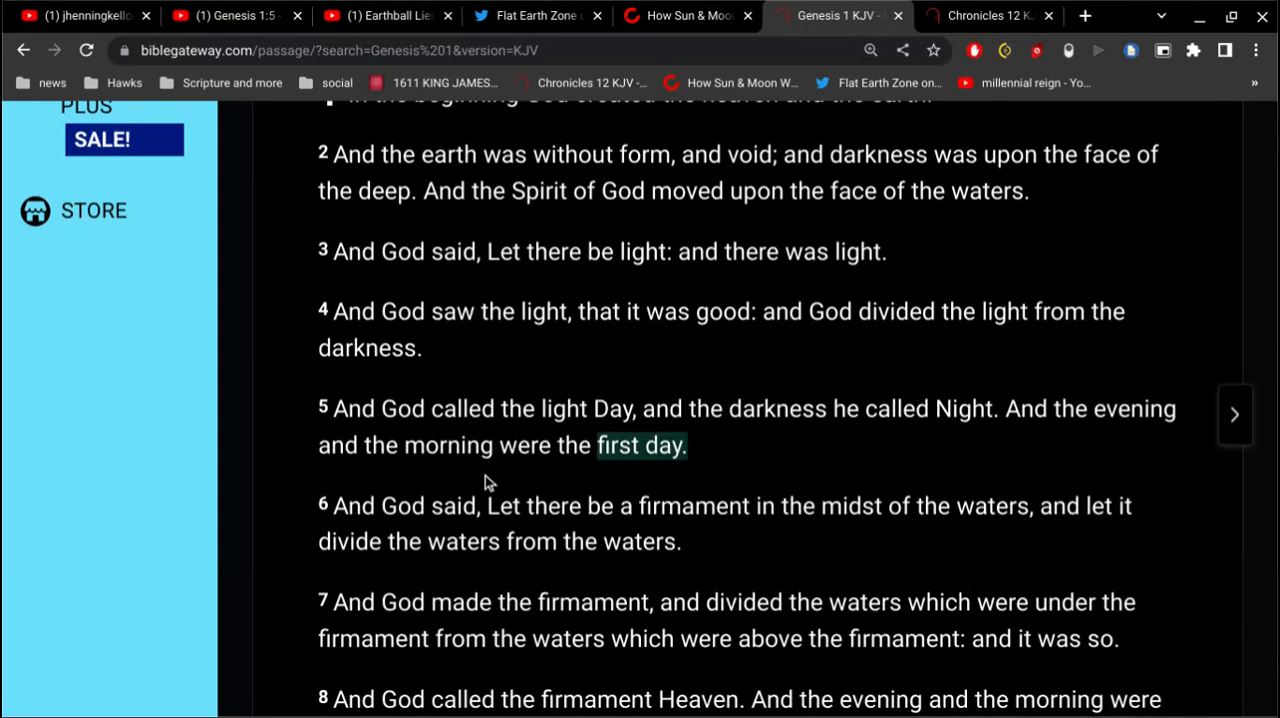
{"action": "scroll", "scroll_direction": "down", "scroll_amount": 3}
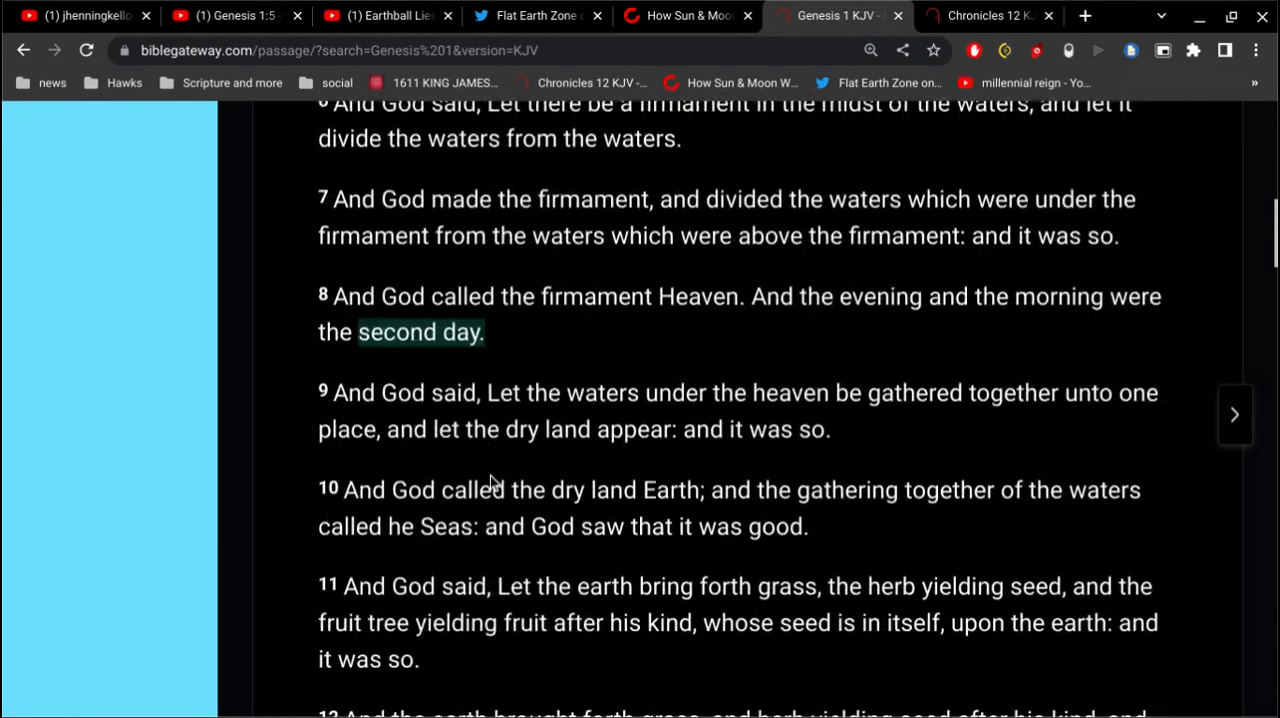
{"action": "scroll", "scroll_direction": "down", "scroll_amount": 3}
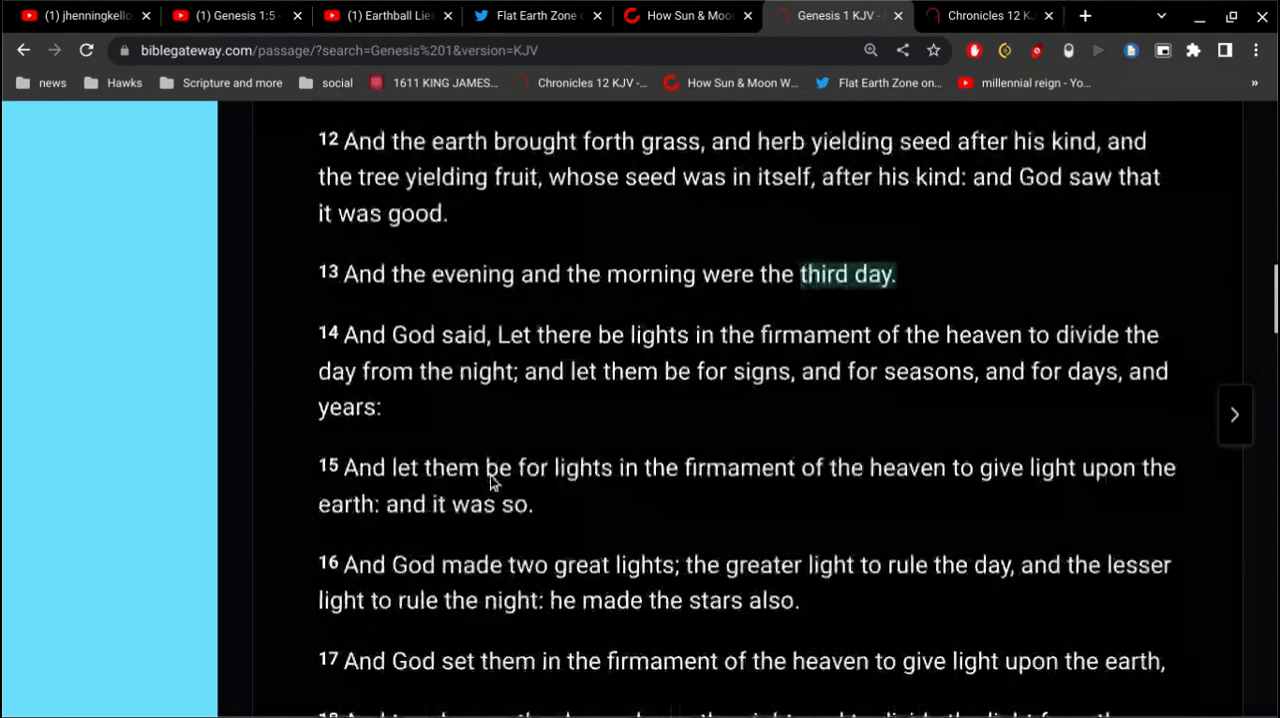
{"action": "scroll", "scroll_direction": "down", "scroll_amount": 3}
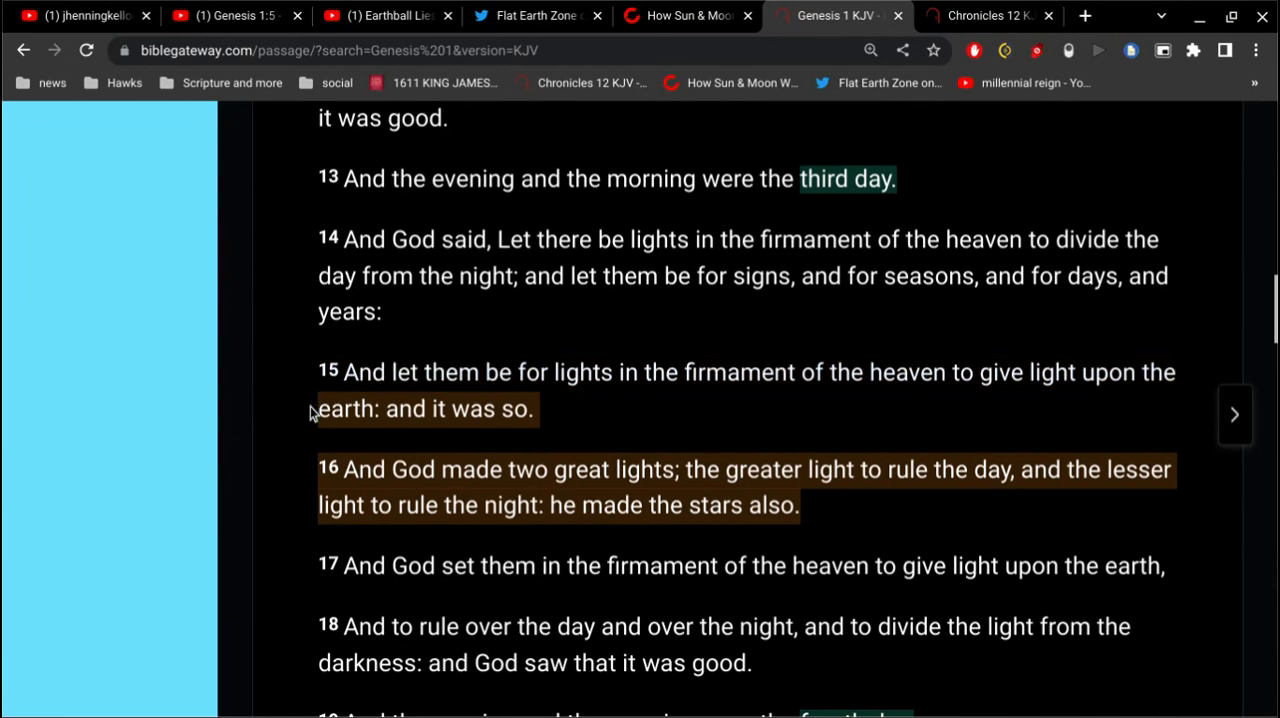
{"action": "scroll", "scroll_direction": "down", "scroll_amount": 3}
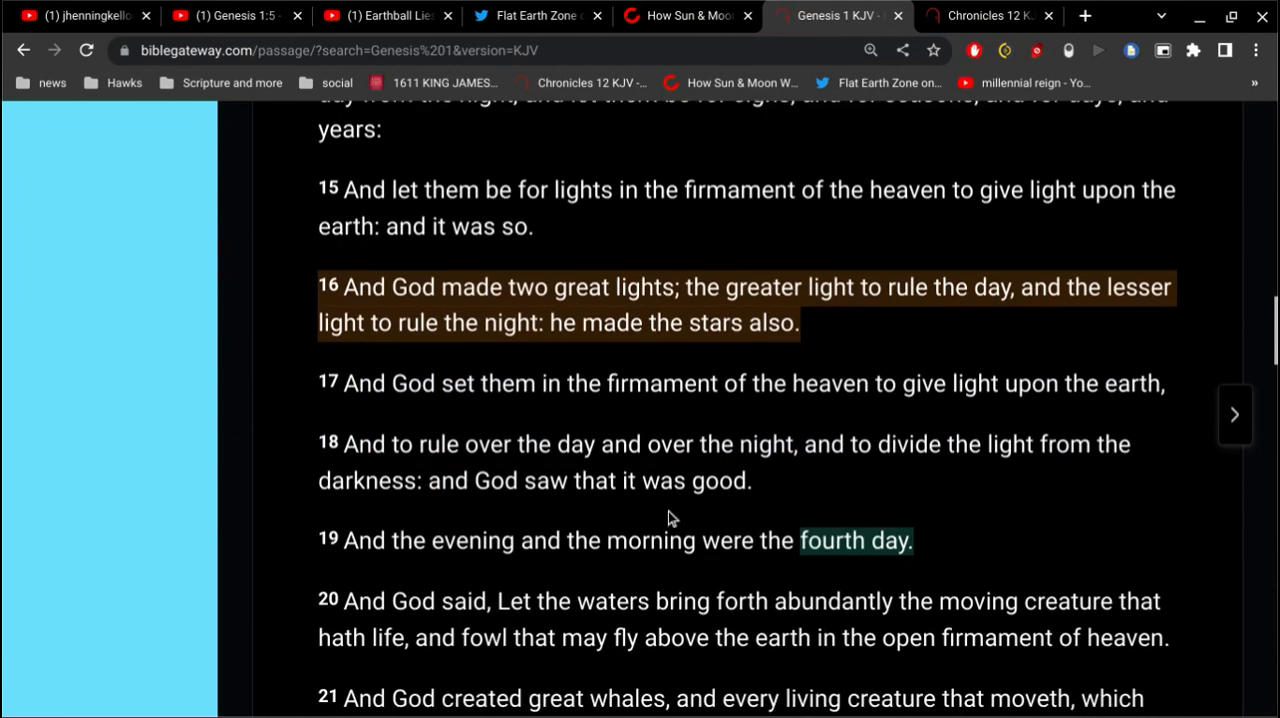
{"action": "mouse_move", "coordinate": [914, 567]}
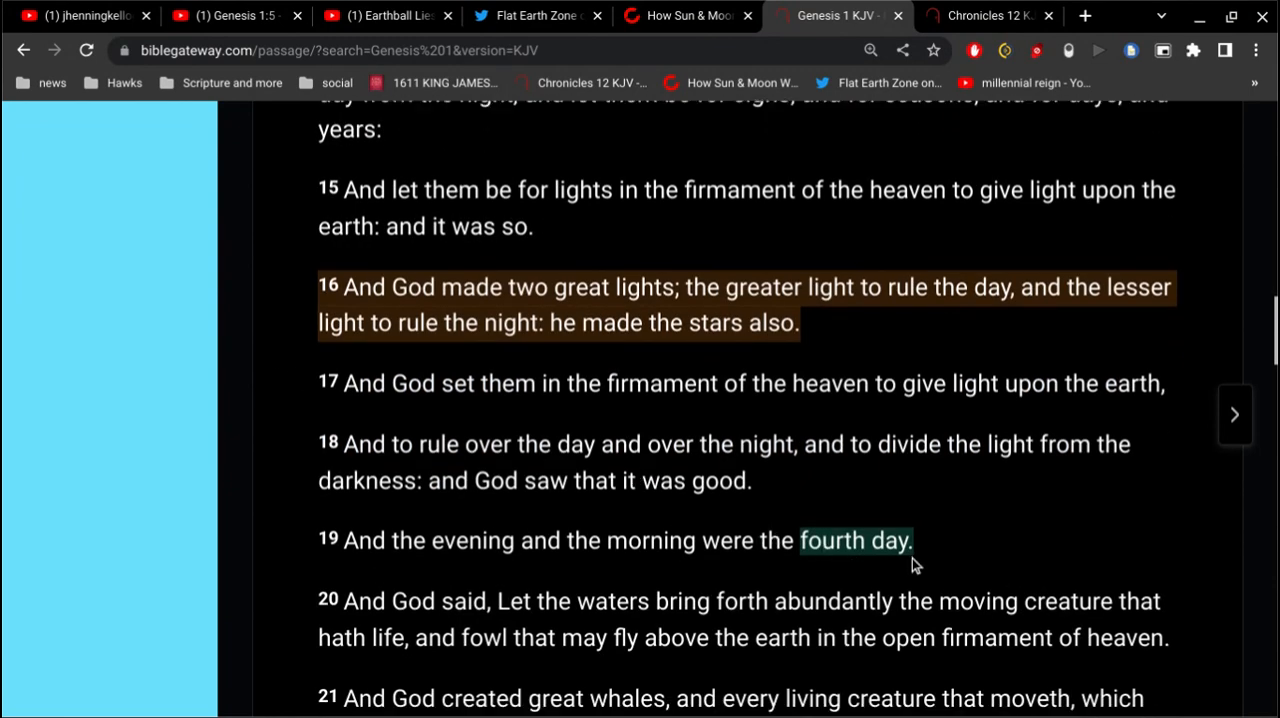
- Return to YouTube and browse the presenter's uploads, such as Horizon Line Explained
{"action": "left_click", "coordinate": [80, 17]}
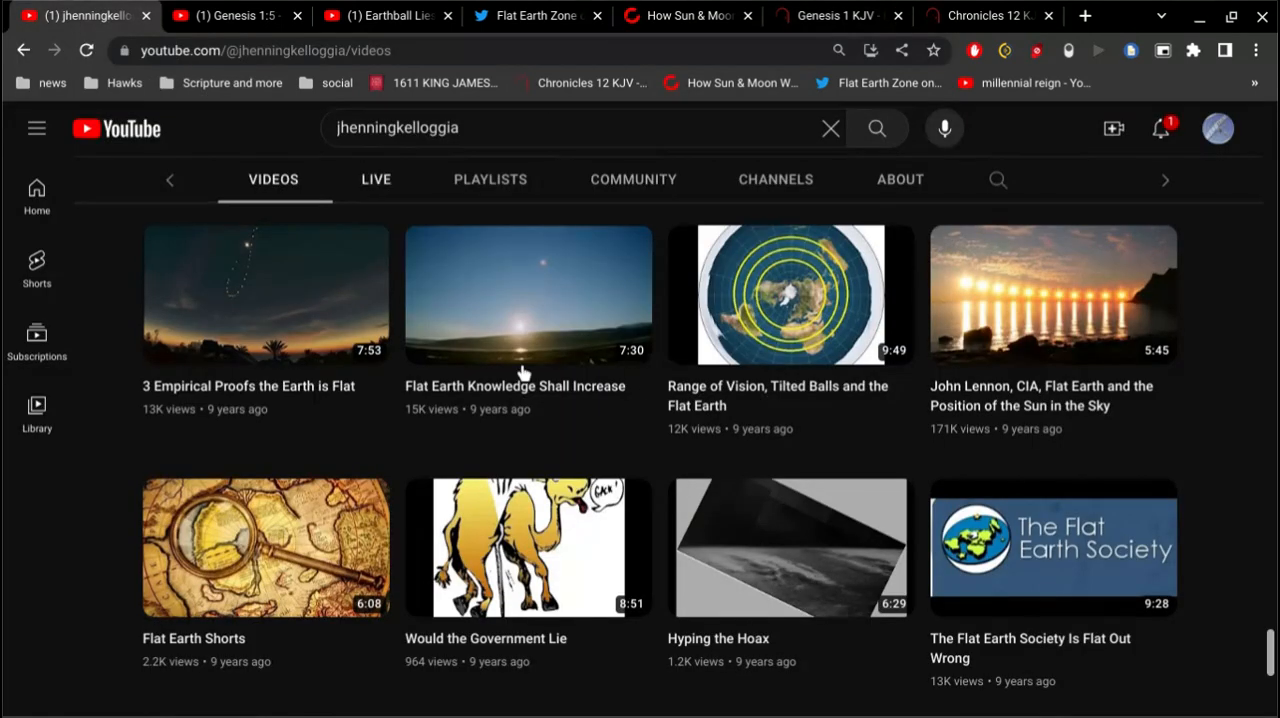
{"action": "scroll", "scroll_direction": "down", "scroll_amount": 3}
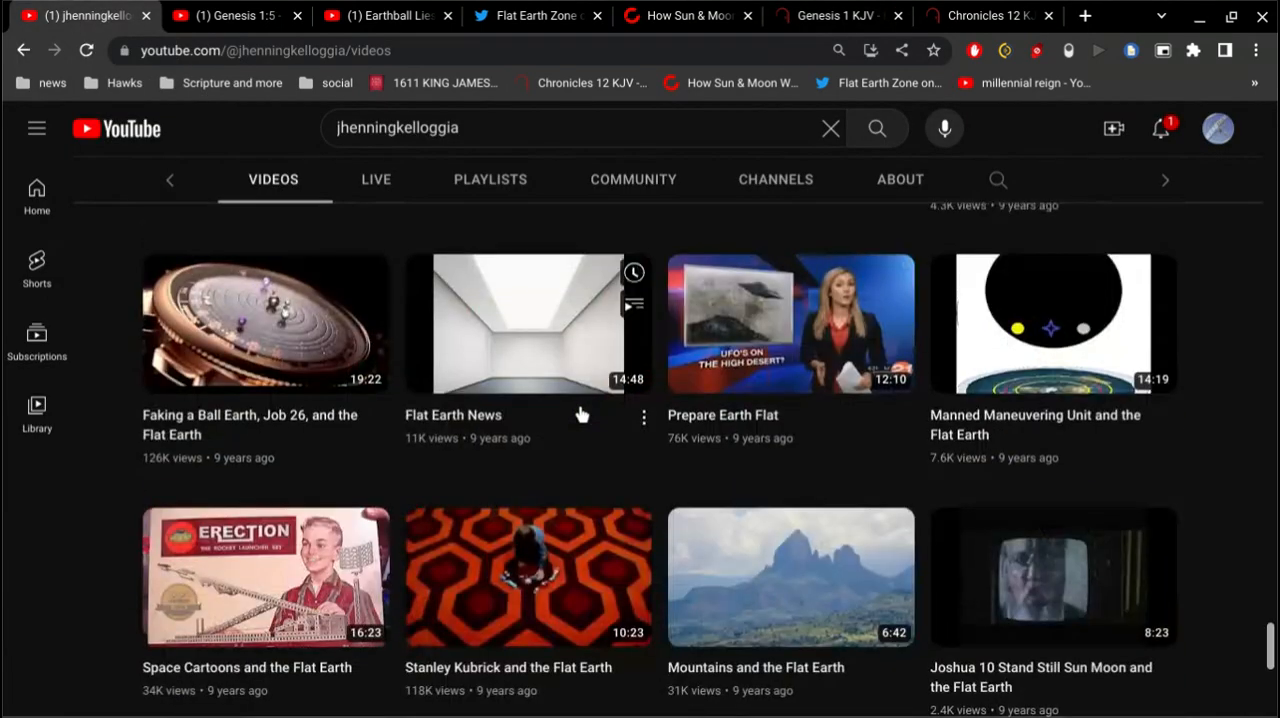
{"action": "scroll", "scroll_direction": "up", "scroll_amount": 3}
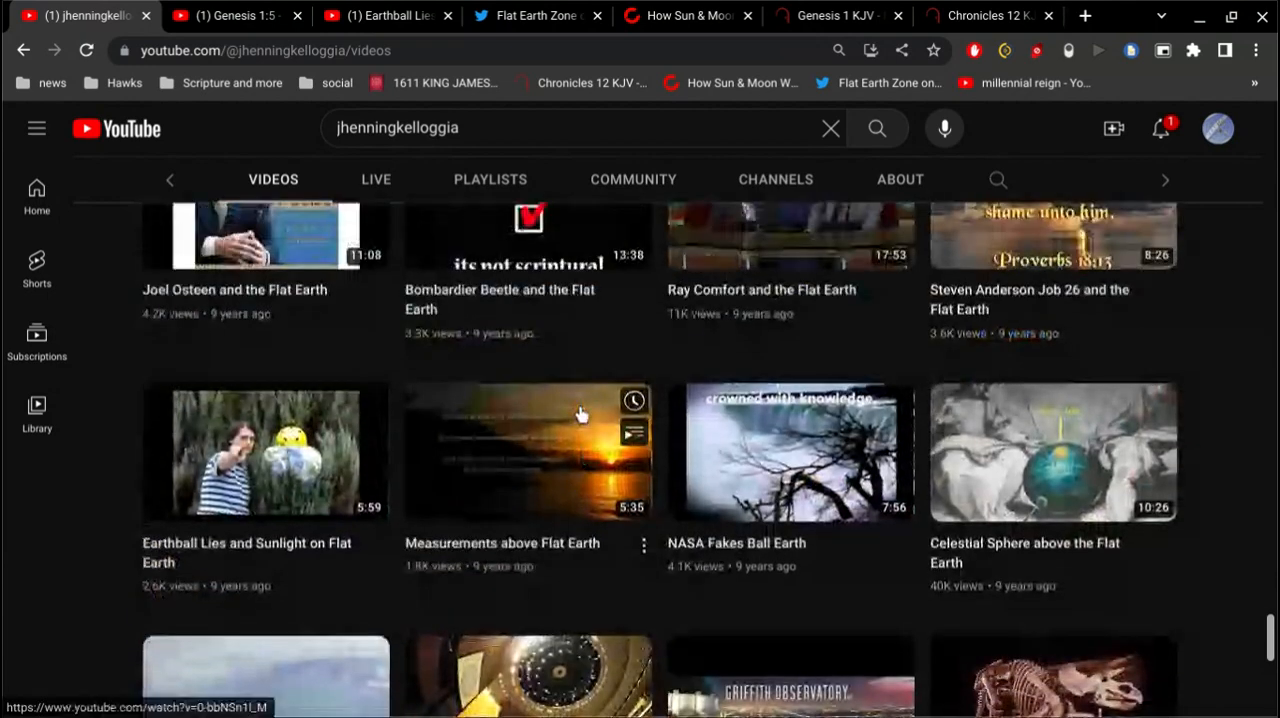
{"action": "scroll", "scroll_direction": "down", "scroll_amount": 3}
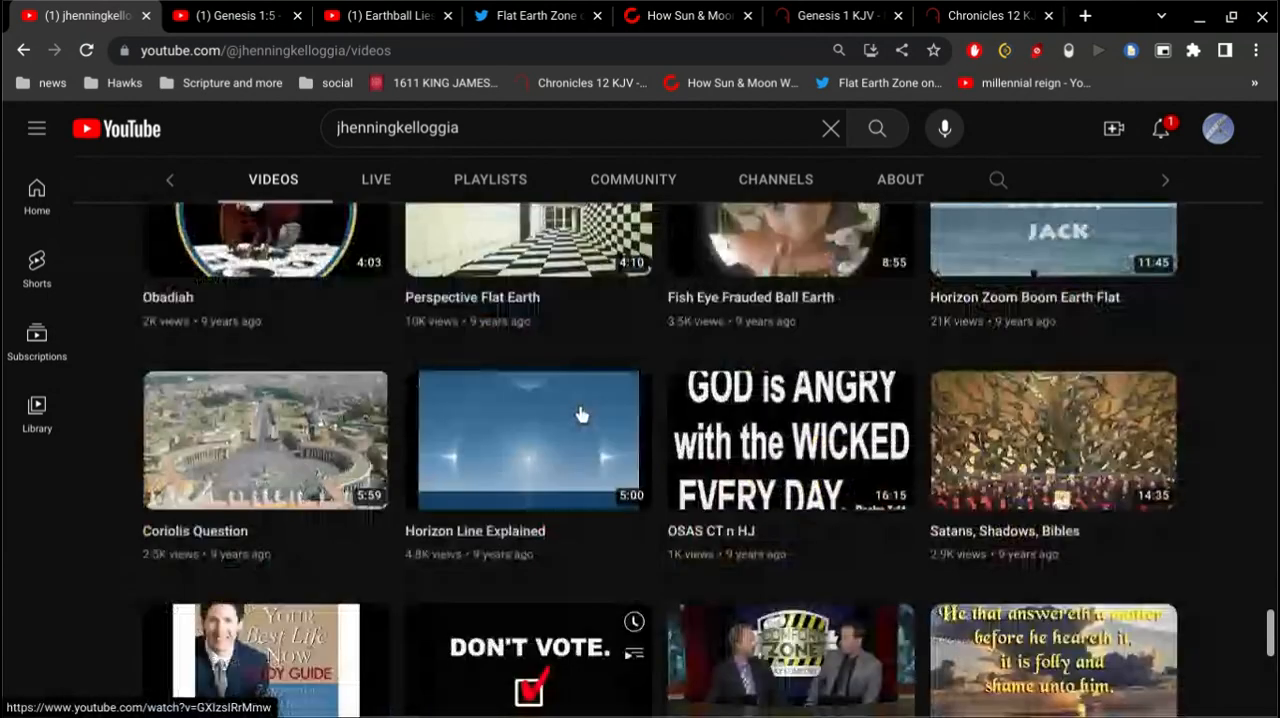
{"action": "scroll", "scroll_direction": "up", "scroll_amount": 3}
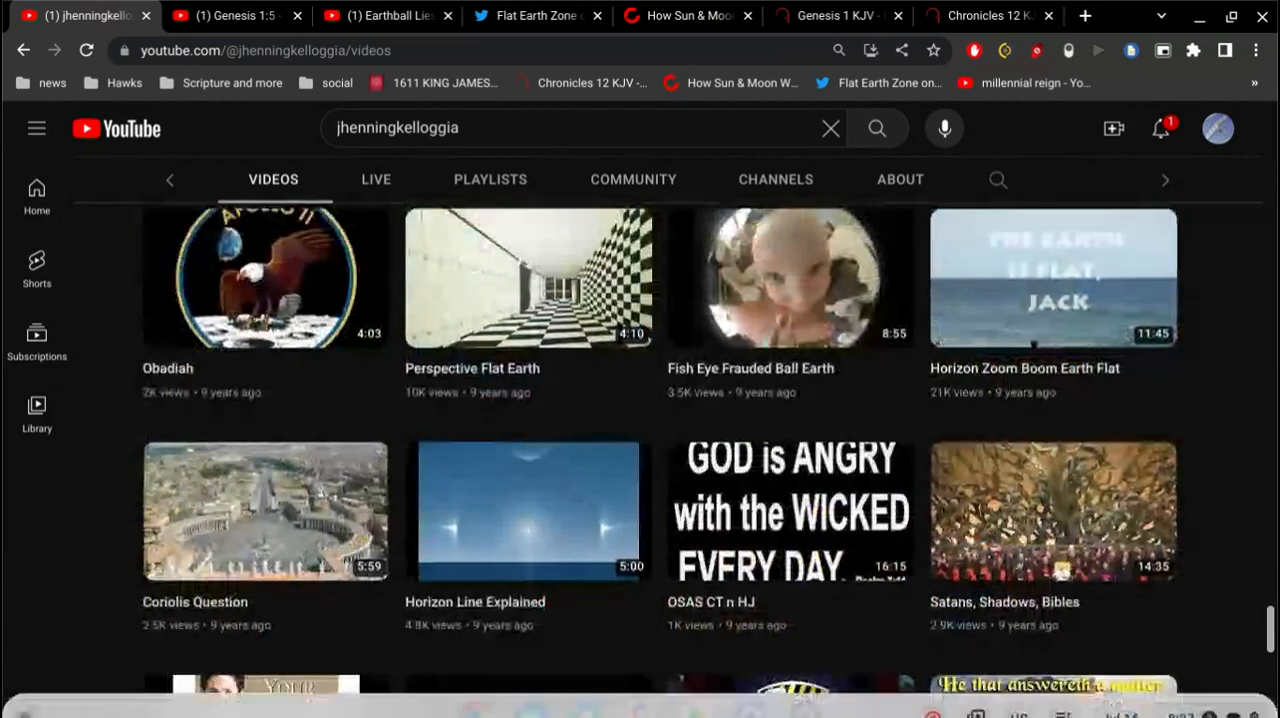